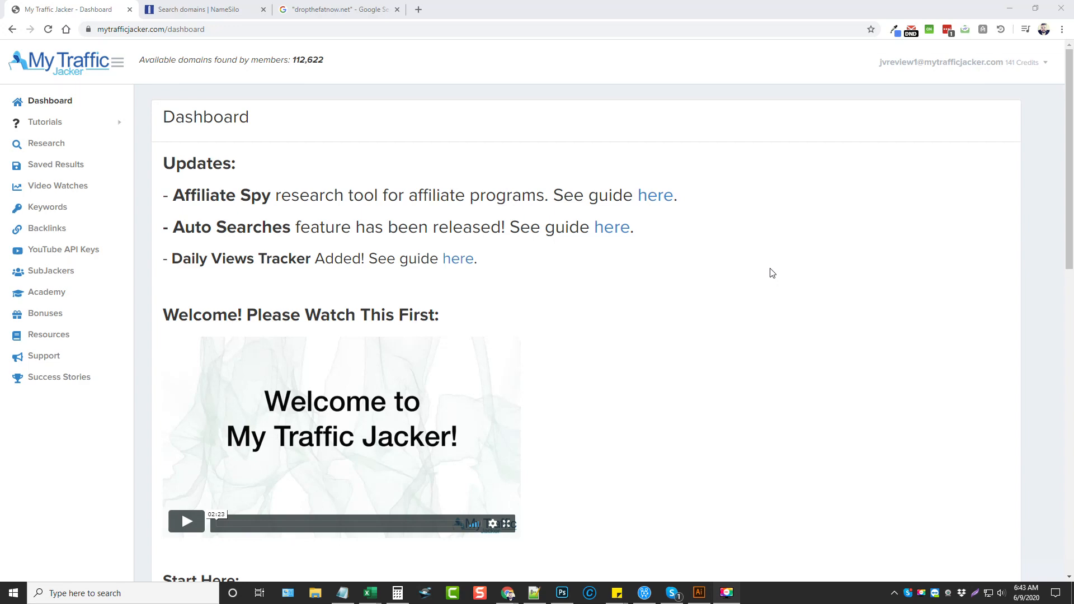
pyautogui.moveTo(762, 269)
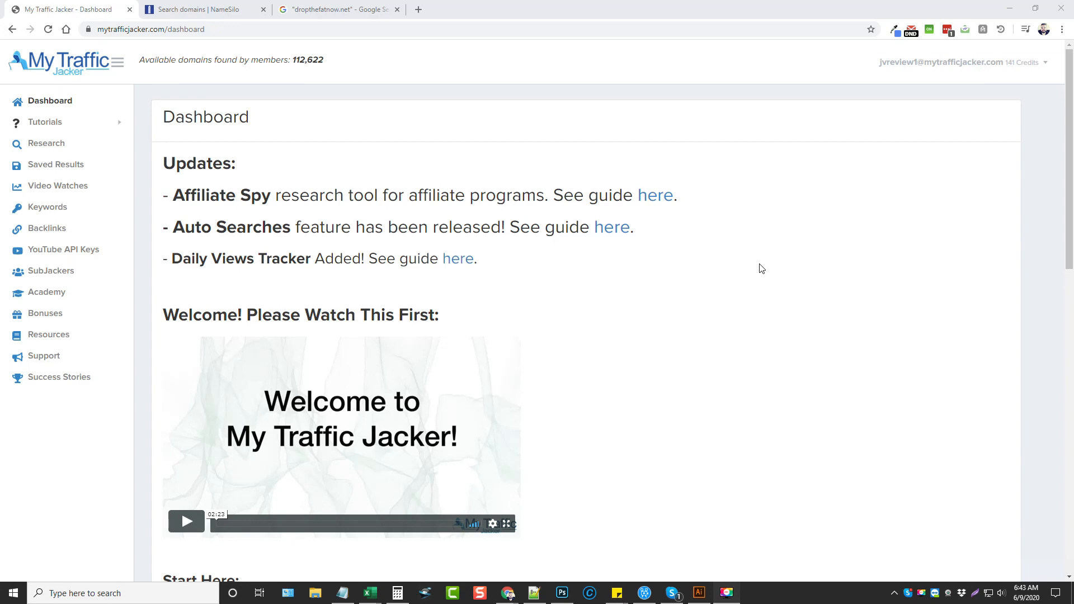
pyautogui.moveTo(144, 103)
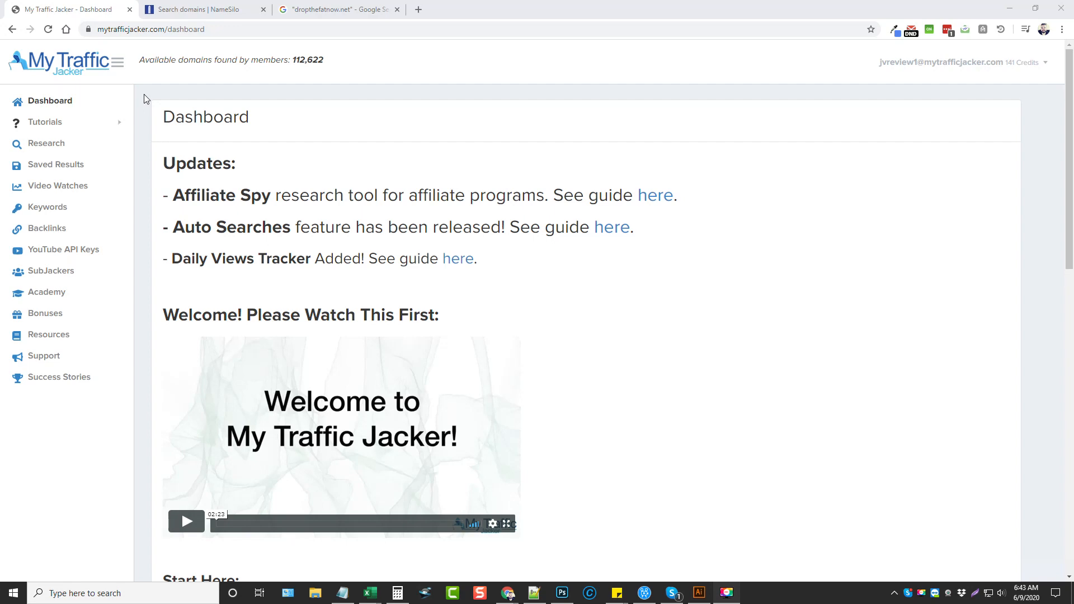
pyautogui.moveTo(151, 169)
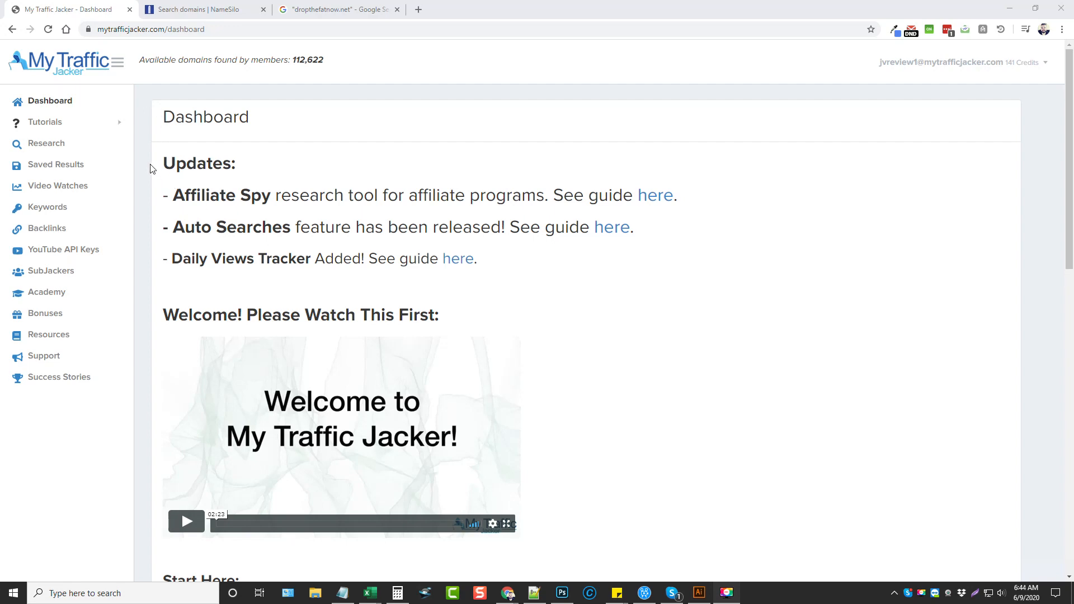
# Open the 'lose weight fast' research project and scroll through its video results
pyautogui.click(45, 143)
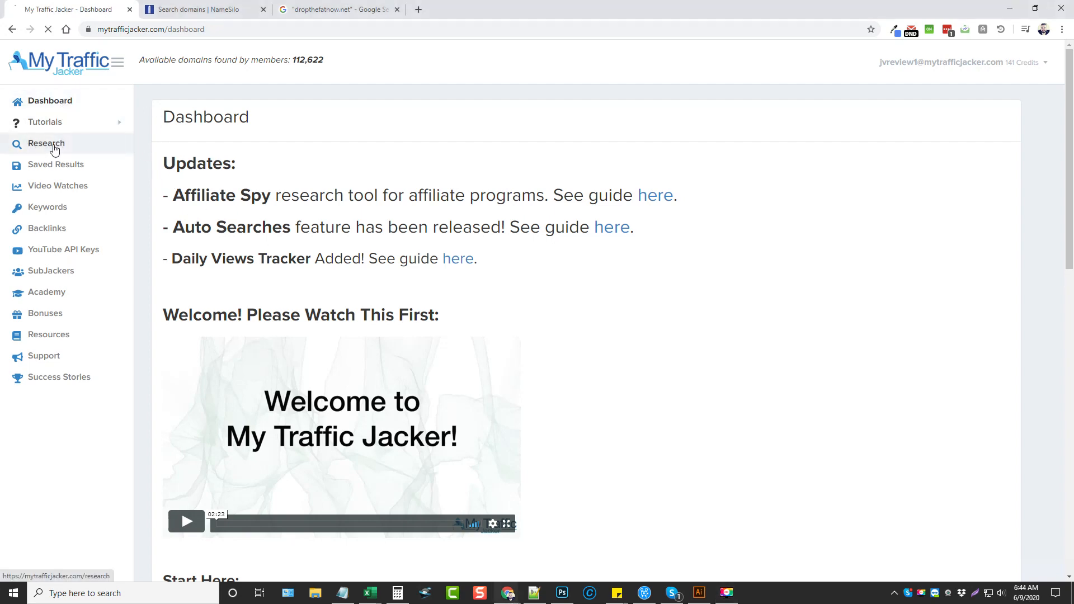
pyautogui.click(46, 144)
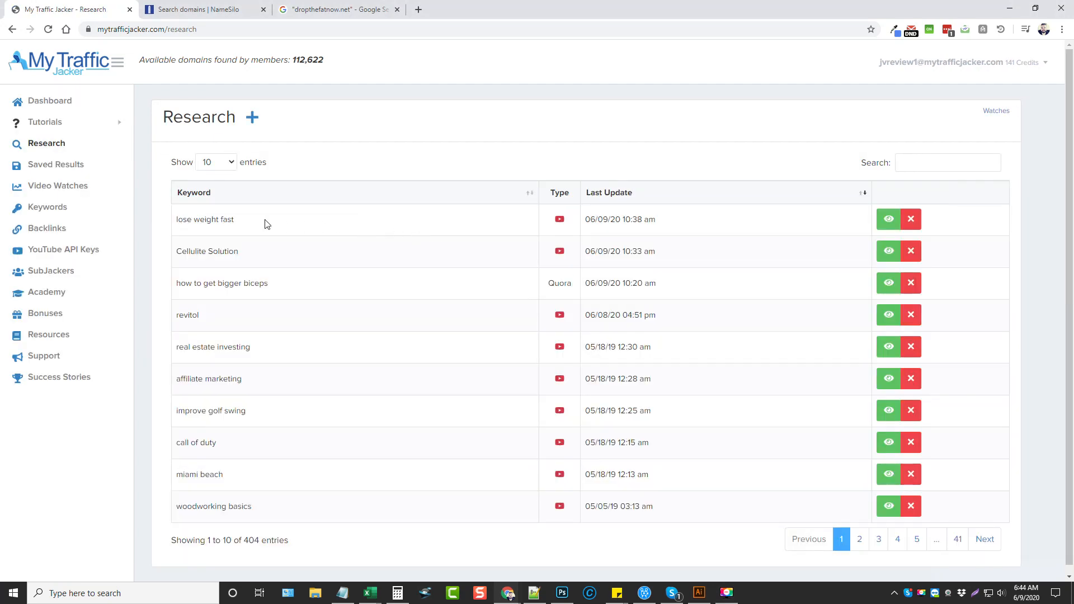
pyautogui.click(887, 218)
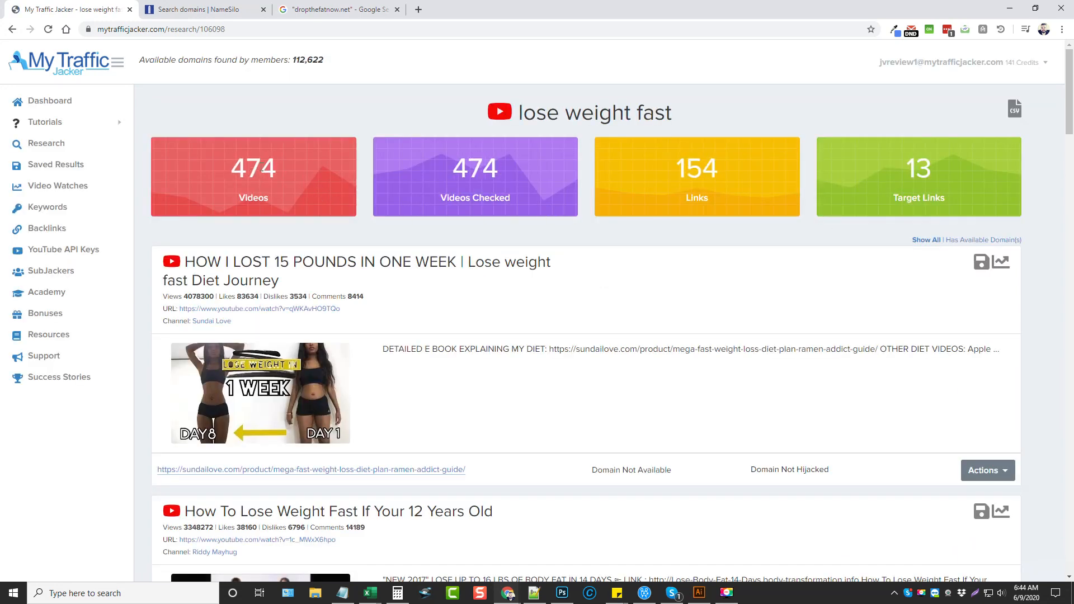
pyautogui.moveTo(357, 179)
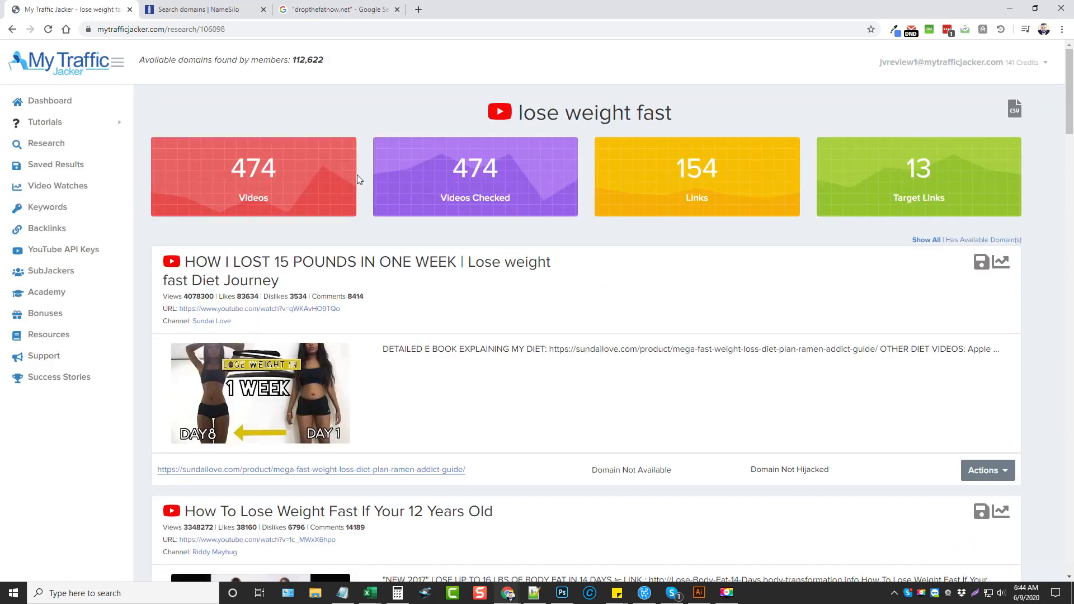
pyautogui.moveTo(708, 174)
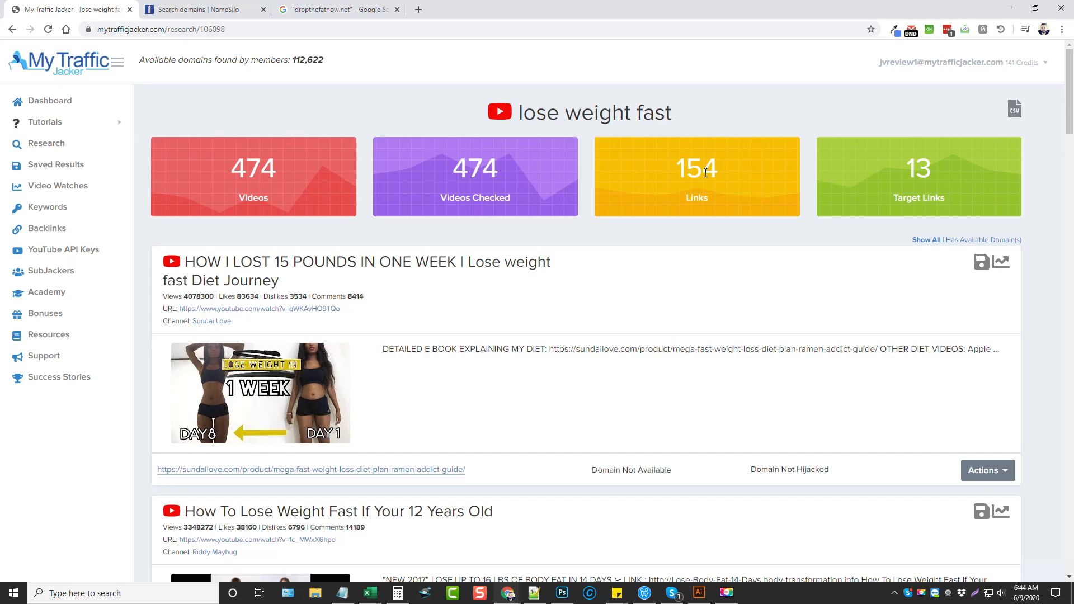
pyautogui.moveTo(989, 185)
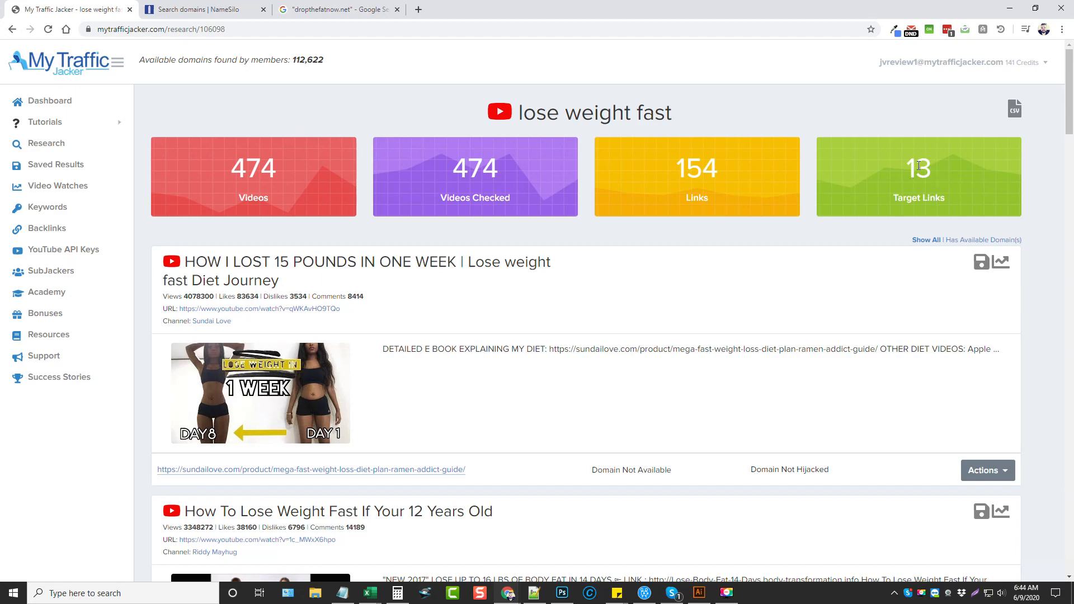
pyautogui.scroll(-3)
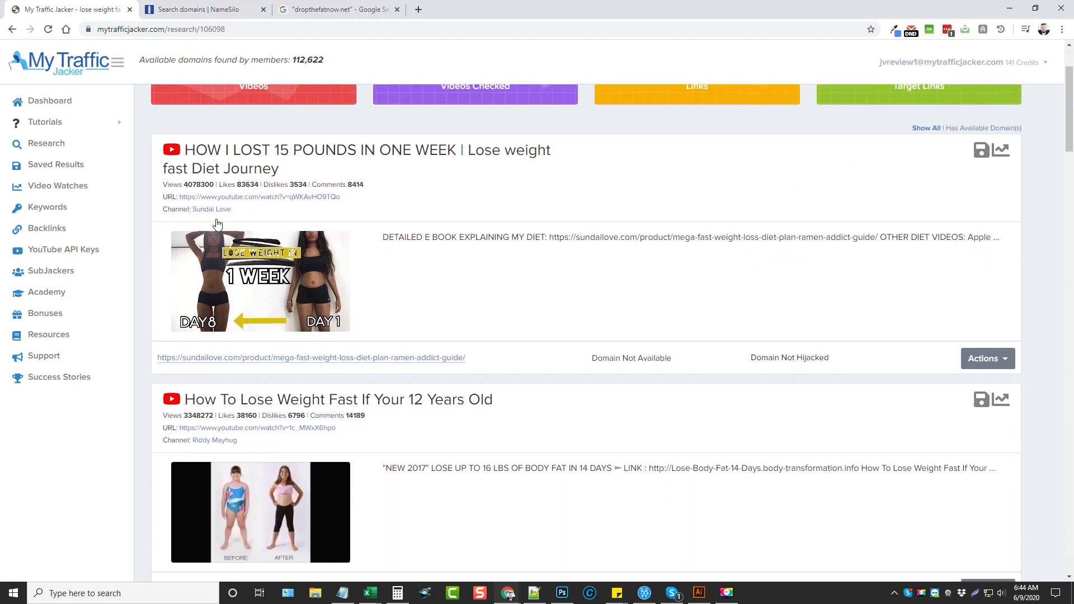
pyautogui.scroll(-3)
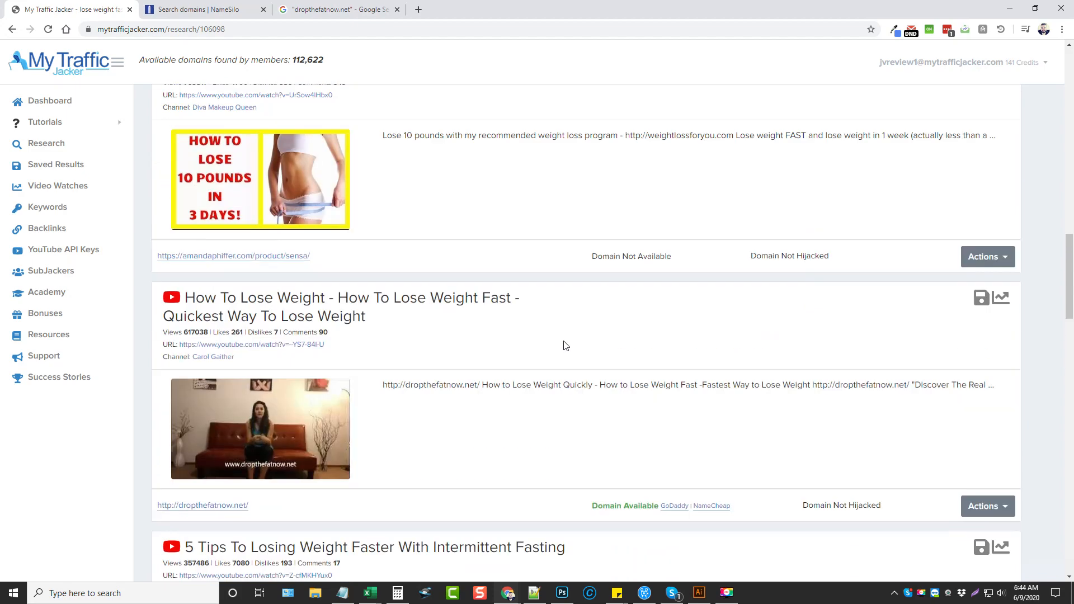
pyautogui.scroll(-3)
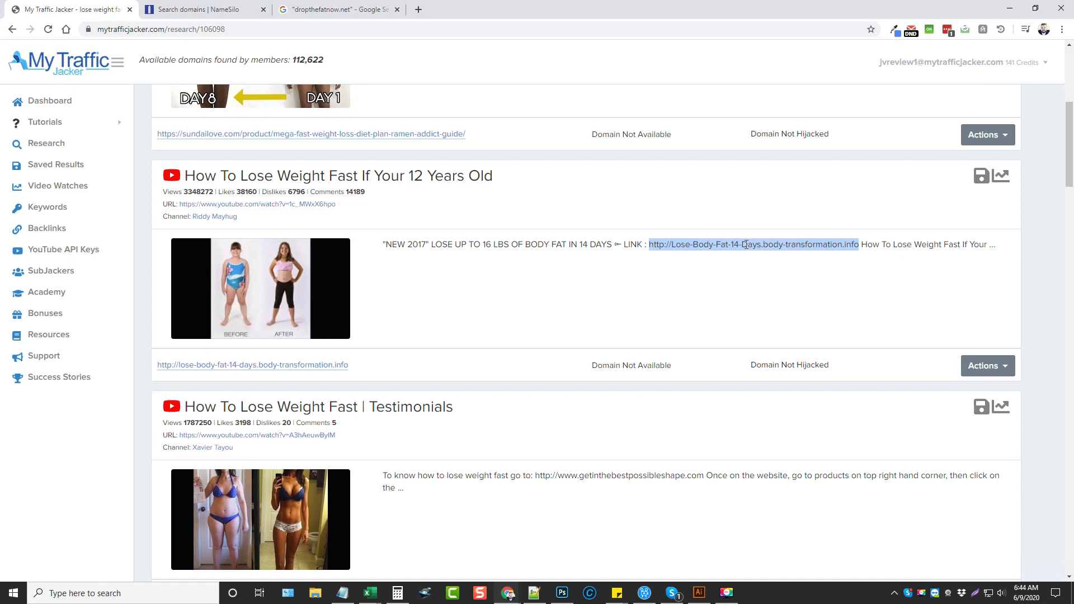
pyautogui.scroll(3)
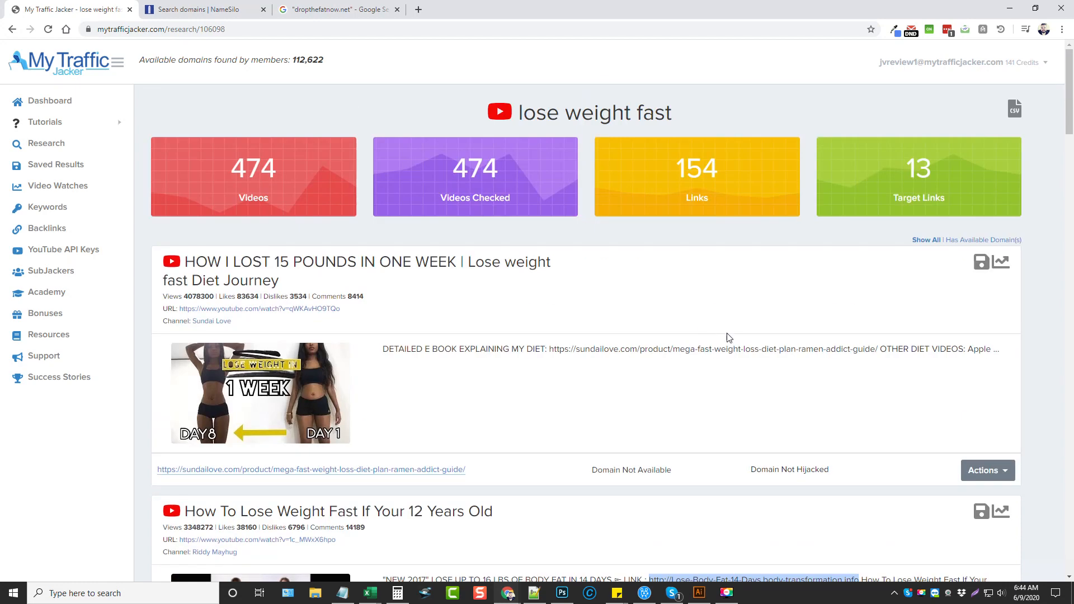
pyautogui.moveTo(983, 240)
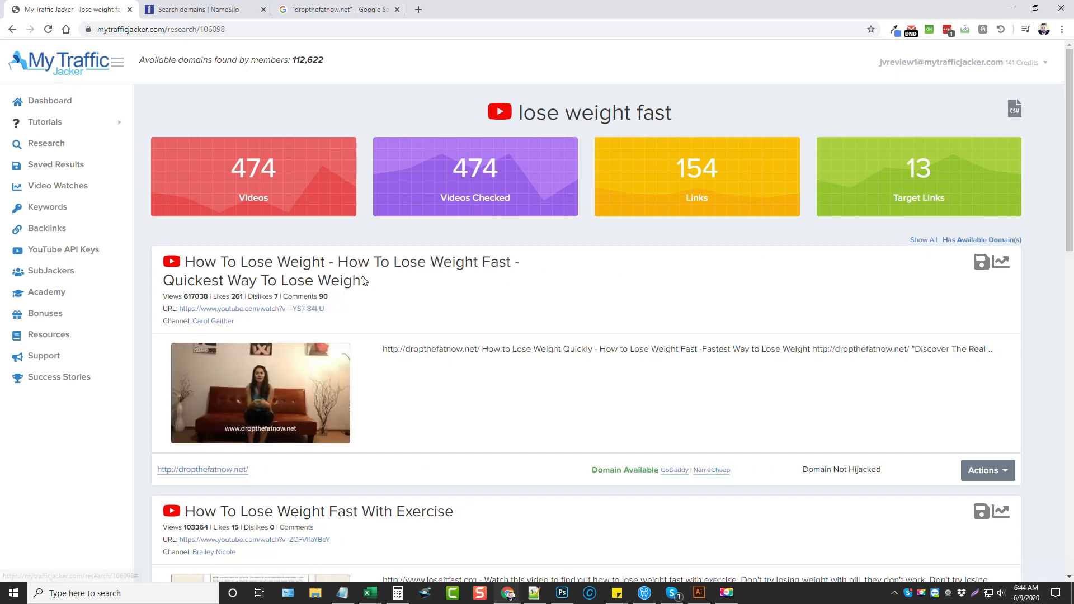
# Scroll to the dropthefatnow.net result and select that domain in the video description
pyautogui.scroll(-3)
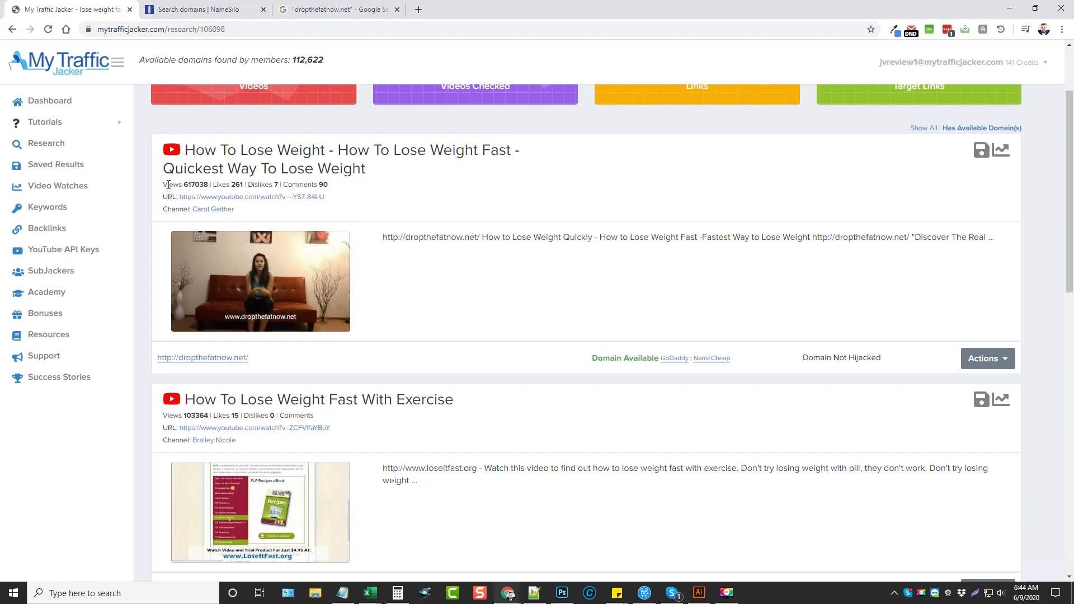
pyautogui.doubleClick(196, 184)
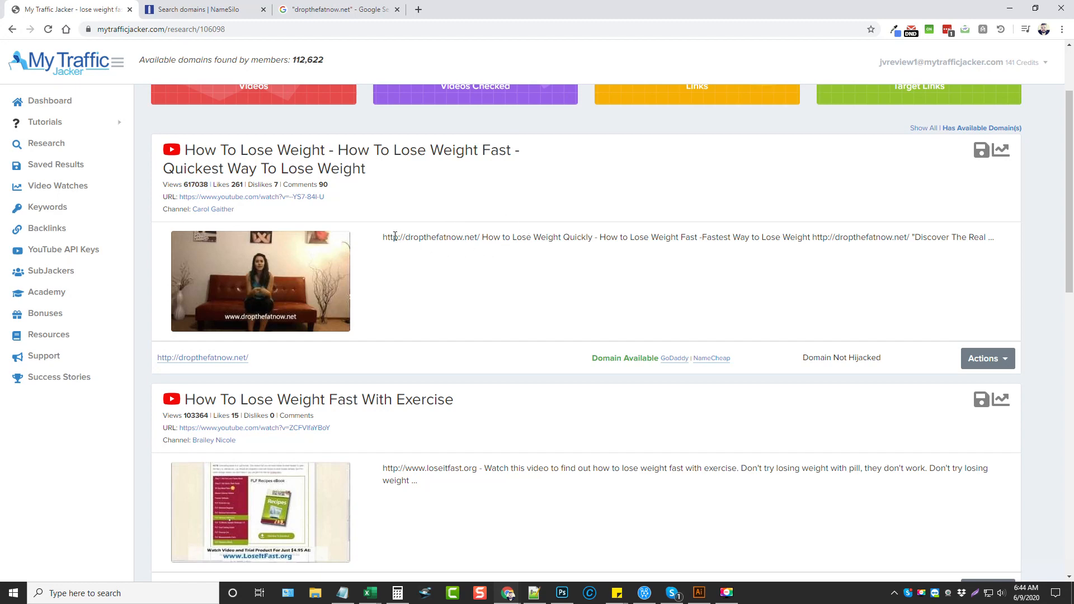
pyautogui.doubleClick(428, 237)
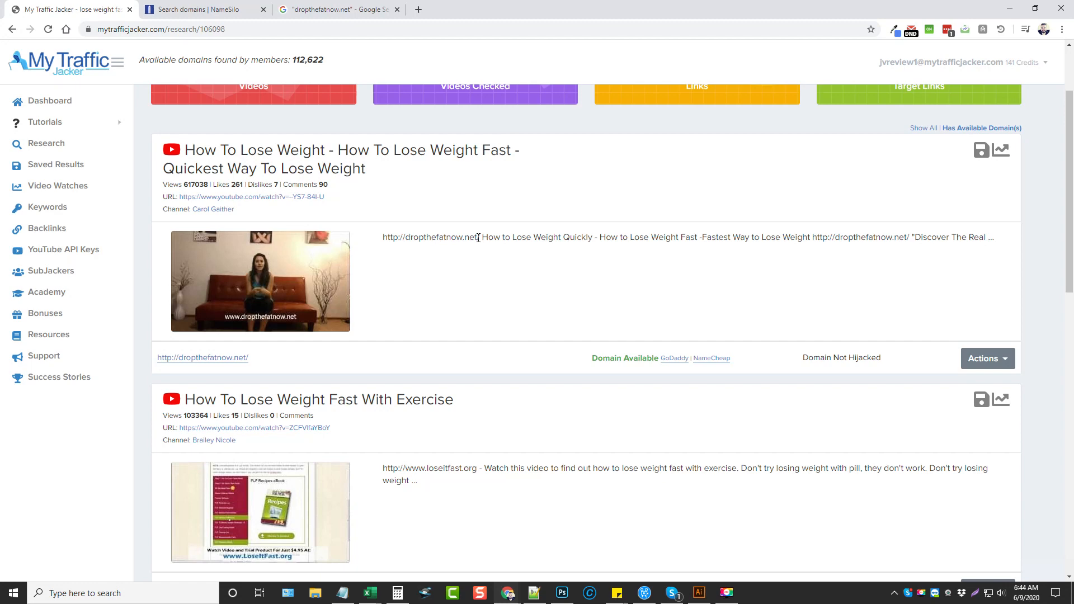
pyautogui.moveTo(711, 358)
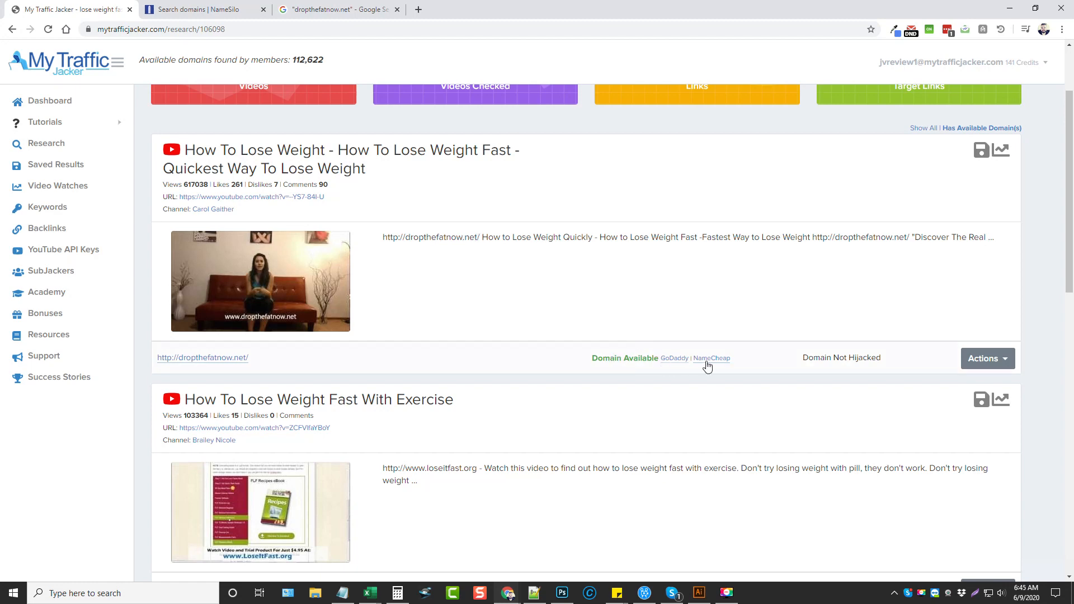
pyautogui.moveTo(470, 232)
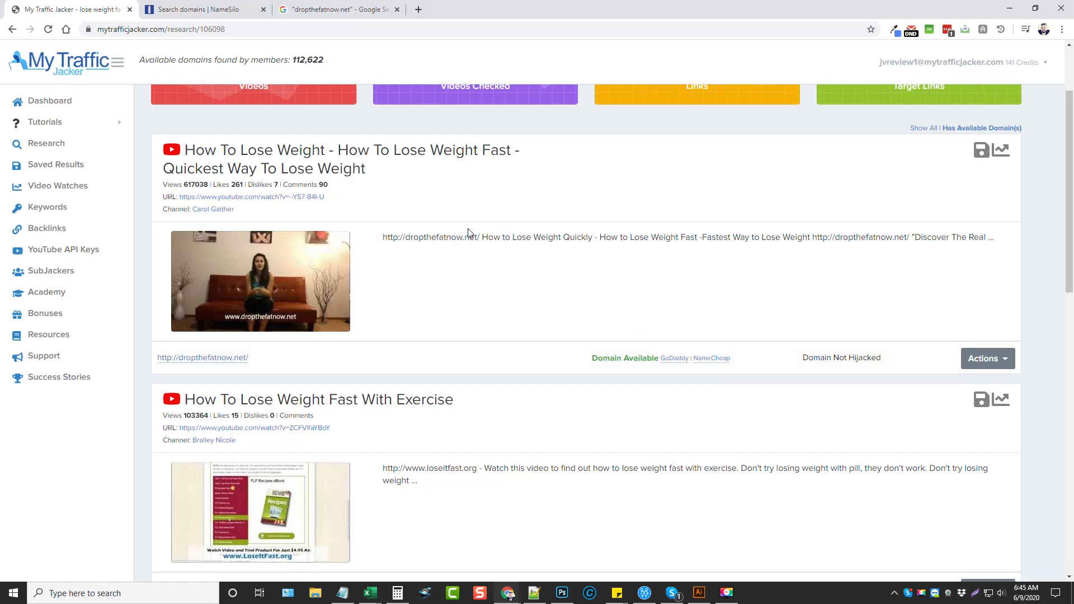
pyautogui.moveTo(419, 236)
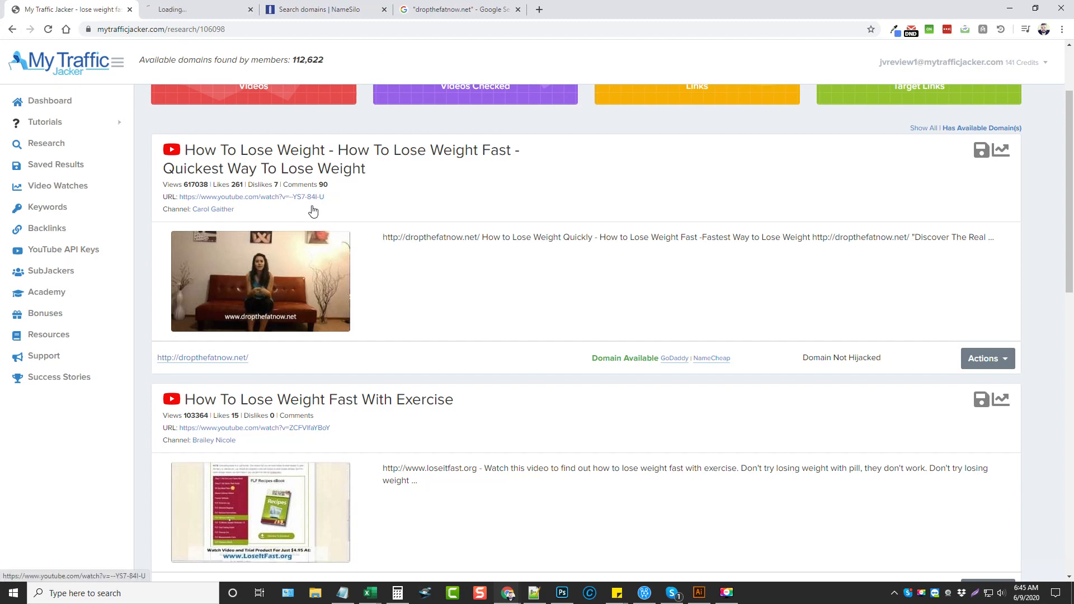
# Open the How To Lose Weight video and scroll to its dropthefatnow.net description link
pyautogui.click(248, 196)
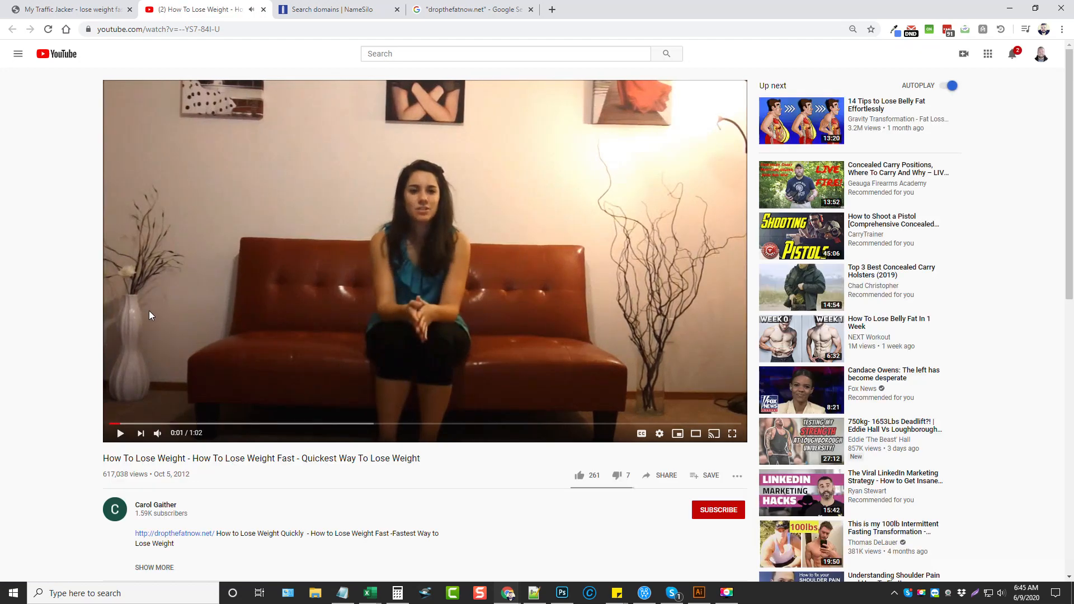
pyautogui.scroll(-3)
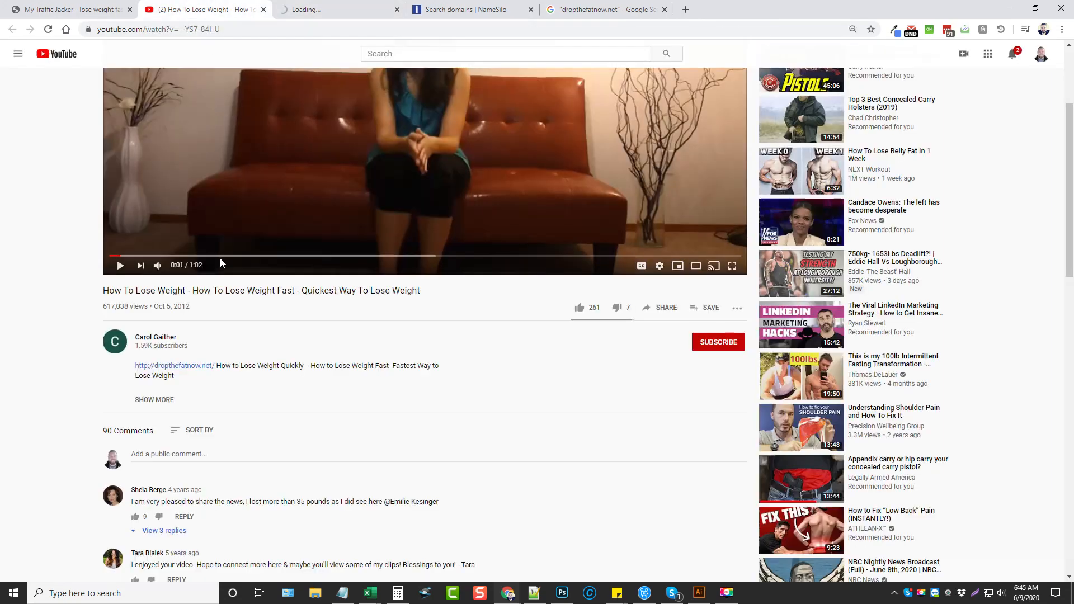
pyautogui.moveTo(182, 376)
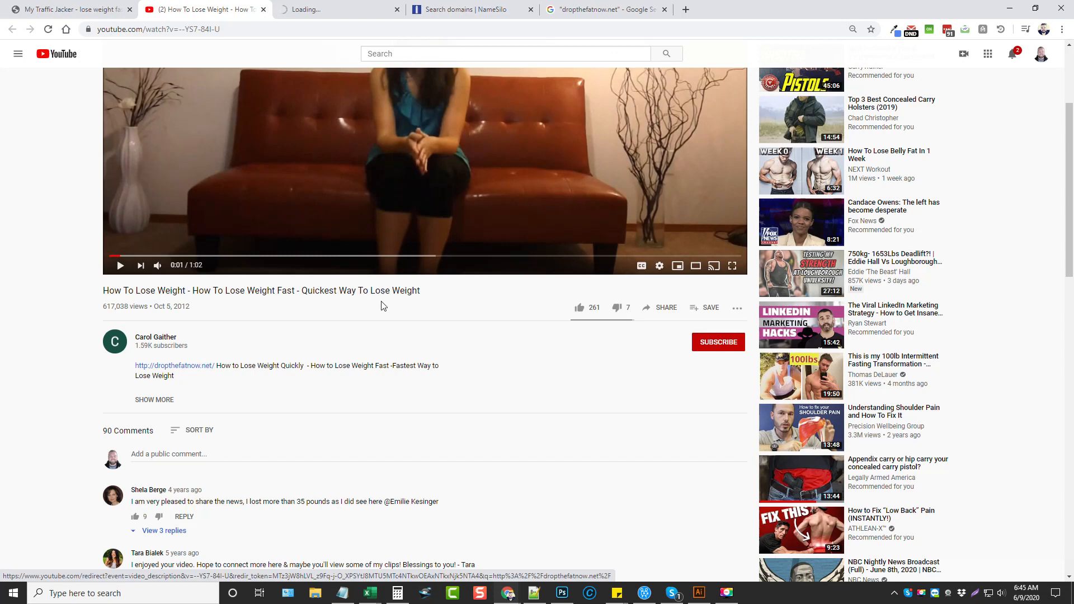
pyautogui.moveTo(461, 10)
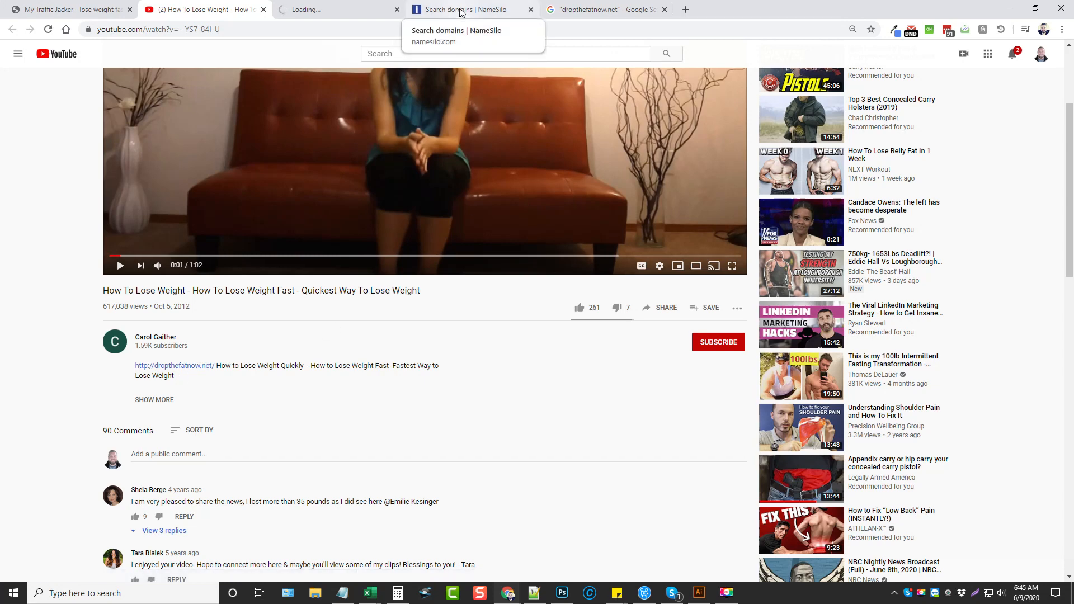
# Search NameSilo for dropthefatnow.net availability
pyautogui.click(469, 9)
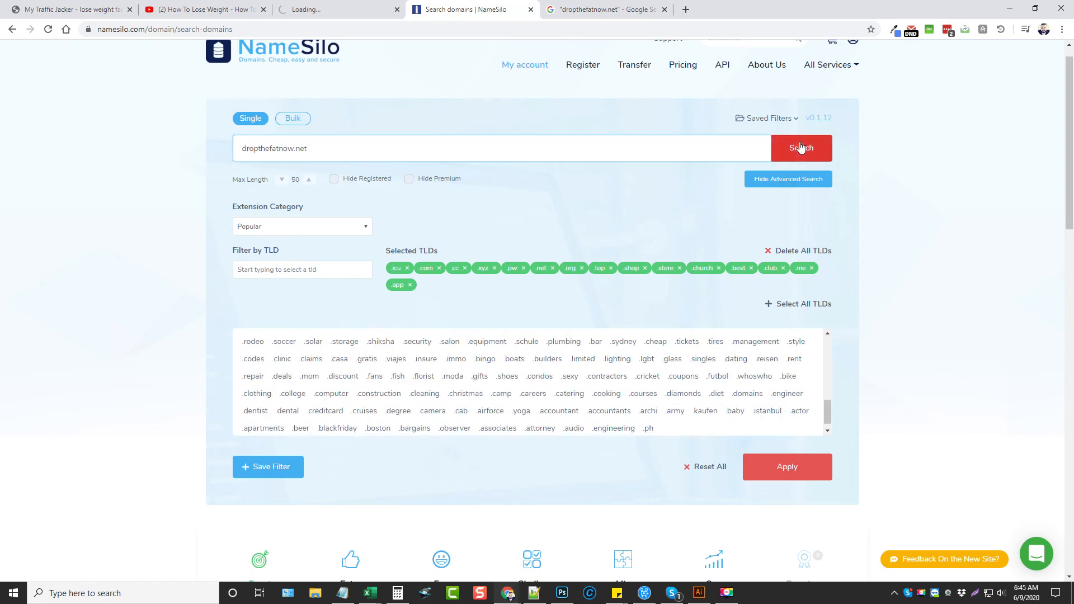
pyautogui.click(800, 148)
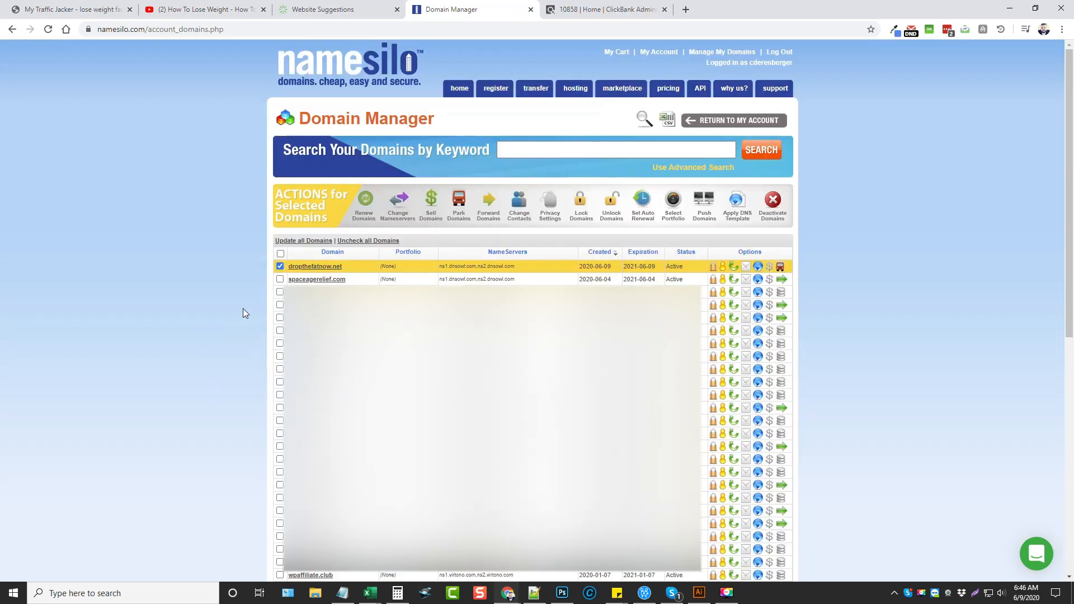
pyautogui.moveTo(315, 267)
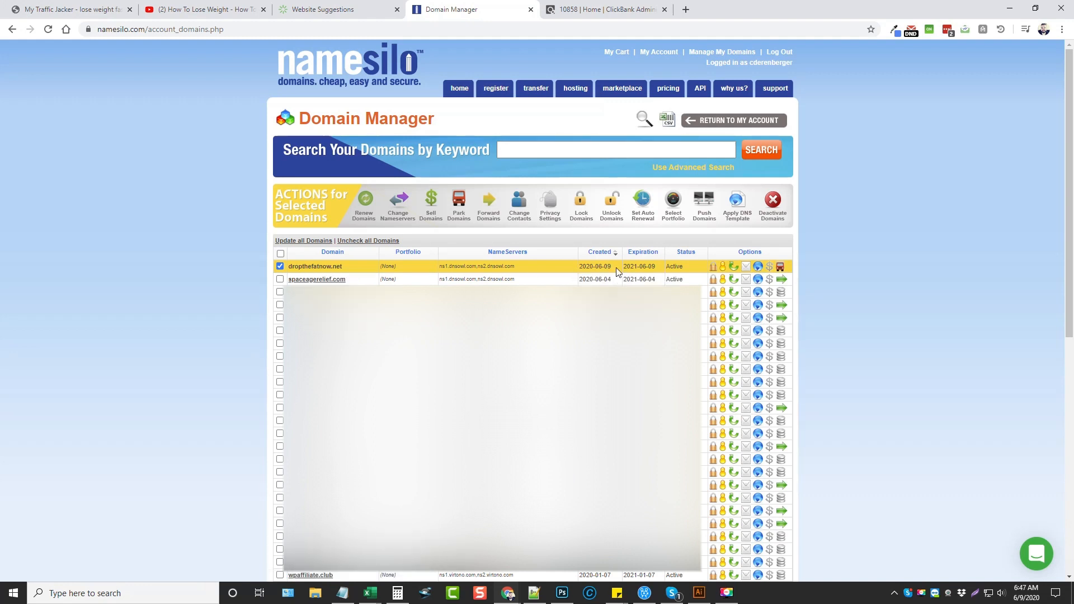
pyautogui.moveTo(571, 155)
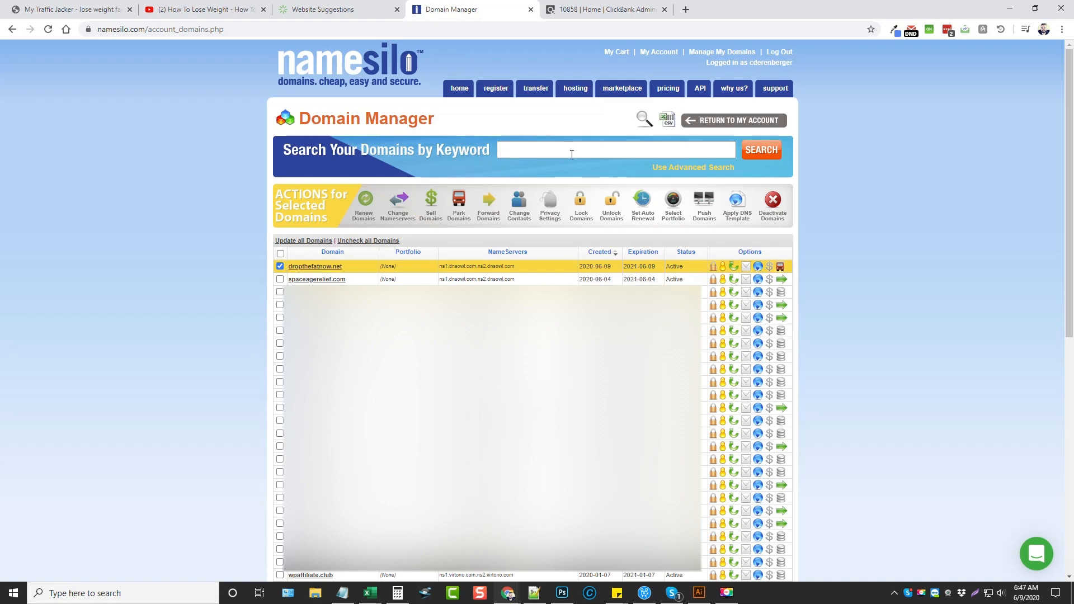
# Open the ClickBank marketplace and browse the Health & Fitness category
pyautogui.click(605, 9)
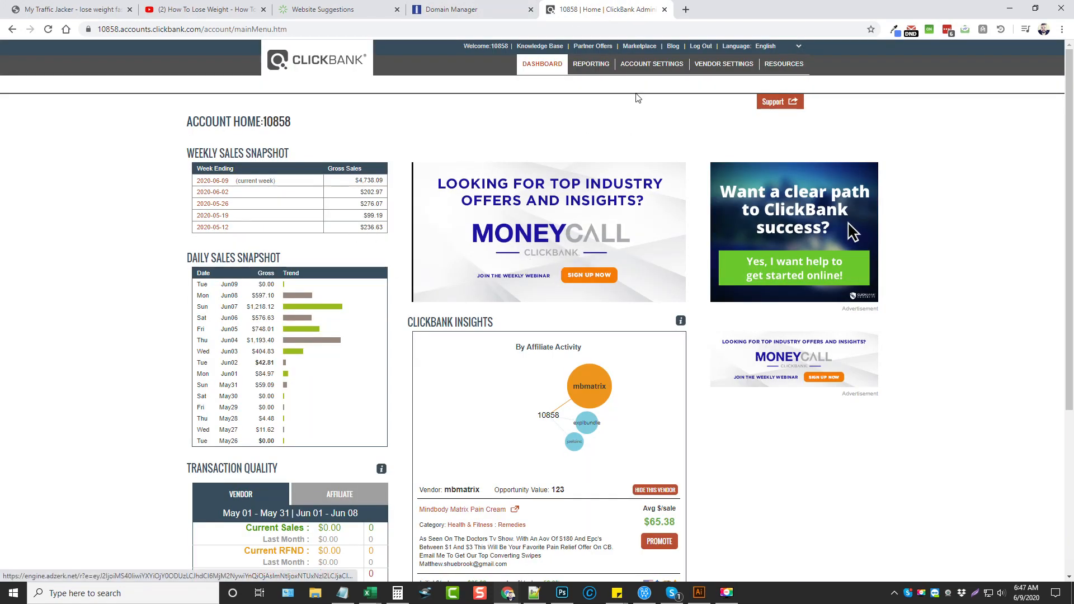
pyautogui.click(638, 46)
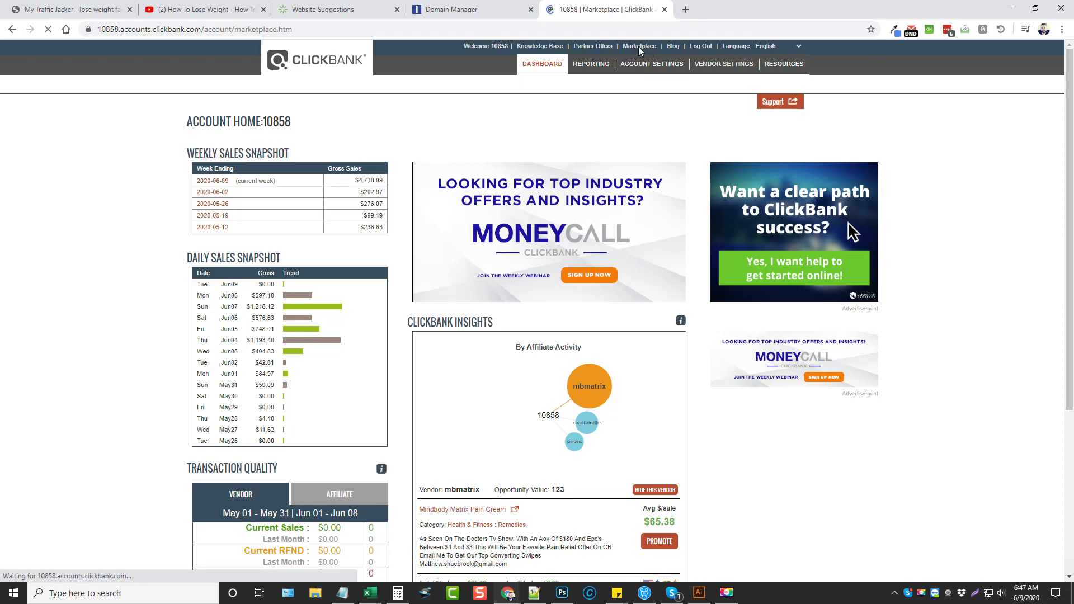
pyautogui.click(639, 46)
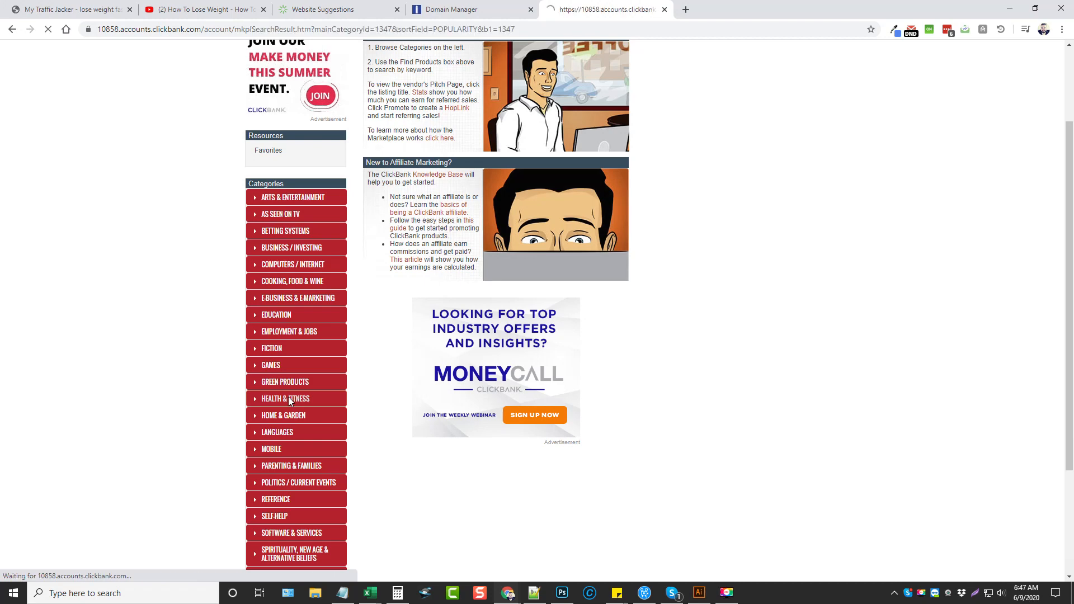
pyautogui.click(284, 398)
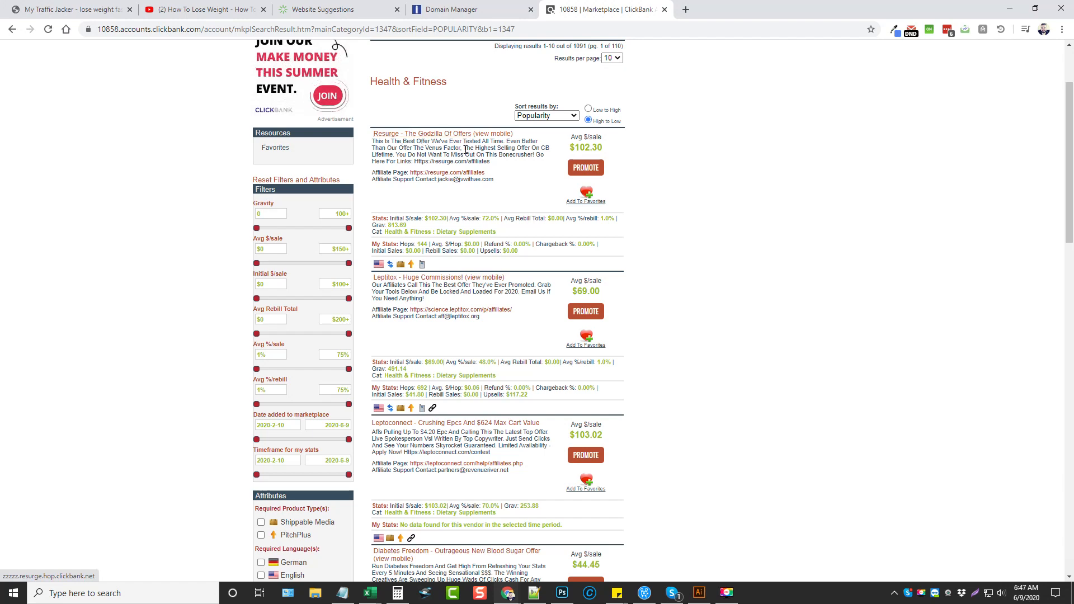
# On Resurge's affiliate page, enter ID 10858 and tracking ID ytexp, accept terms, generate hoplink
pyautogui.click(445, 172)
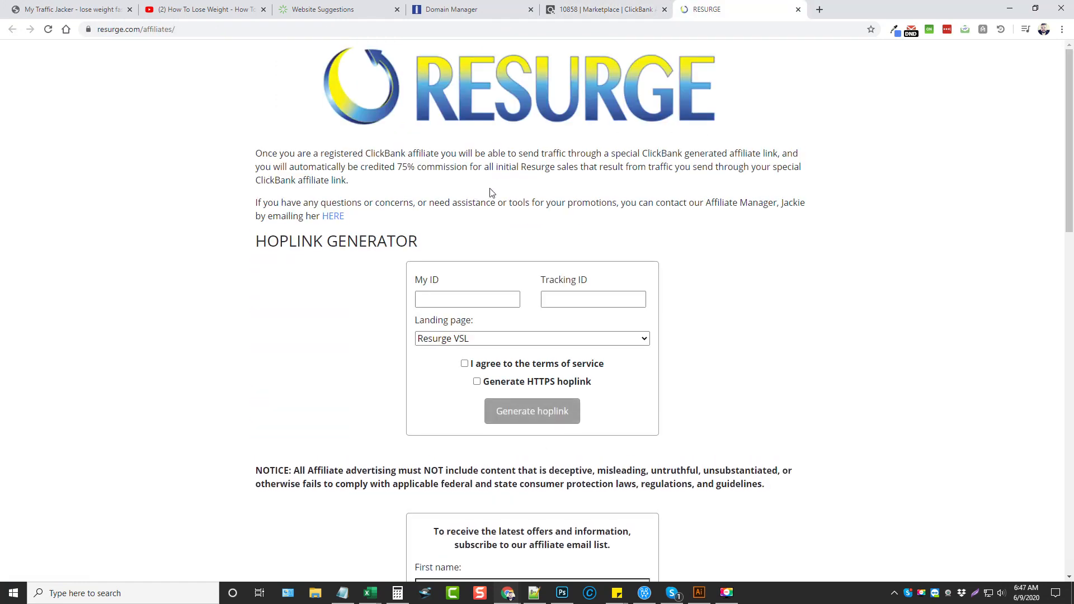
pyautogui.write('1085')
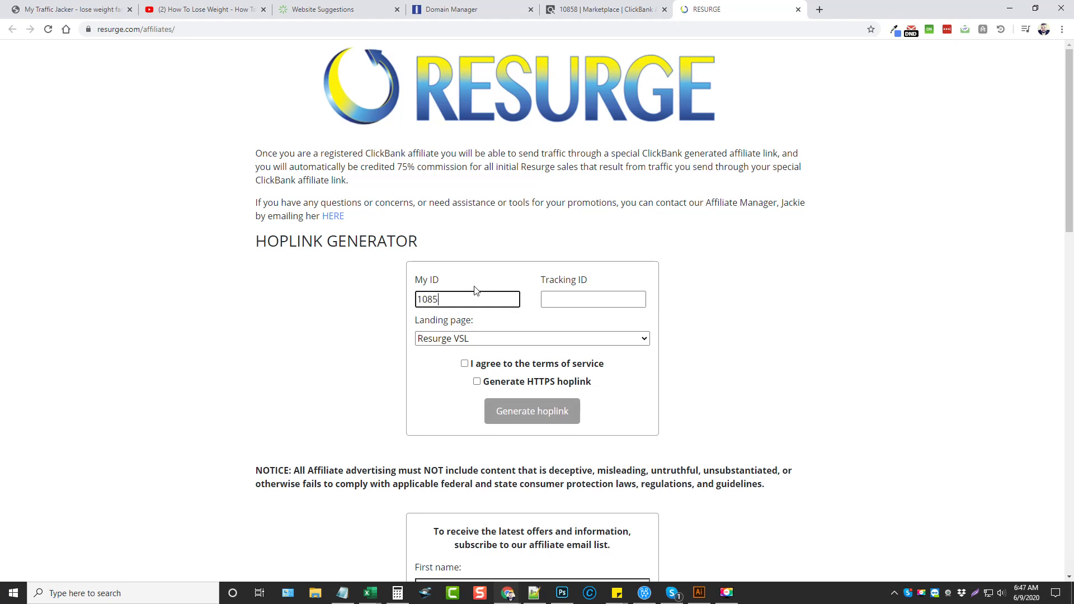
pyautogui.click(592, 298)
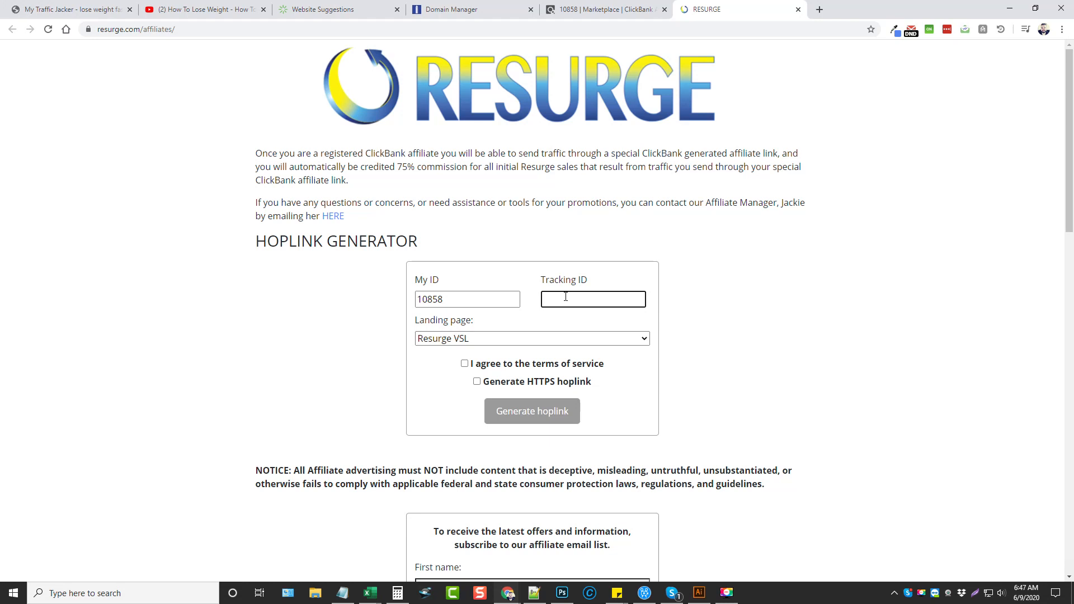
pyautogui.write('ytex')
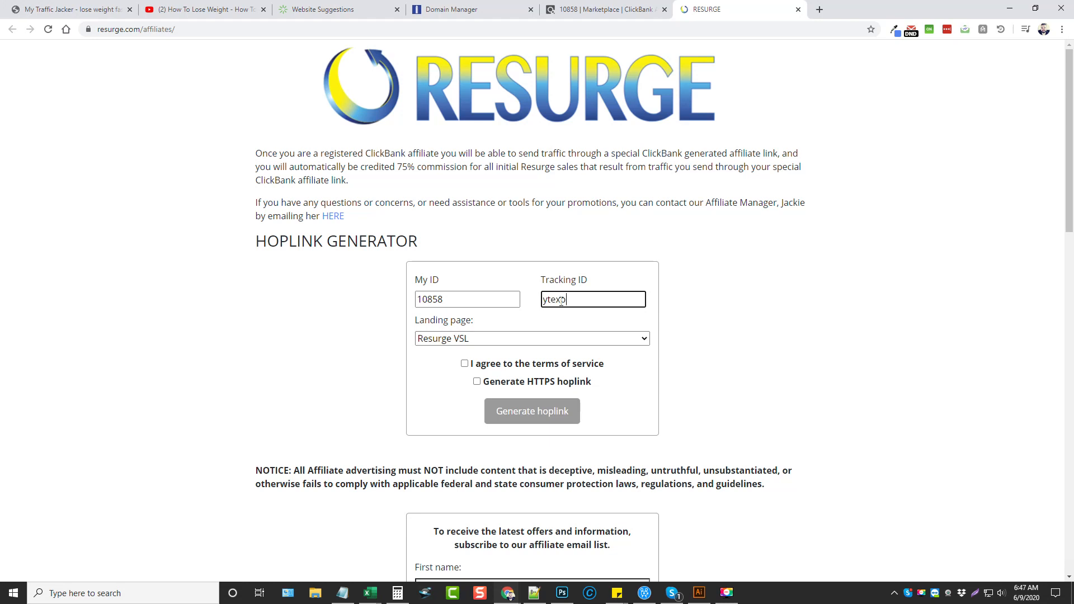
pyautogui.write('p')
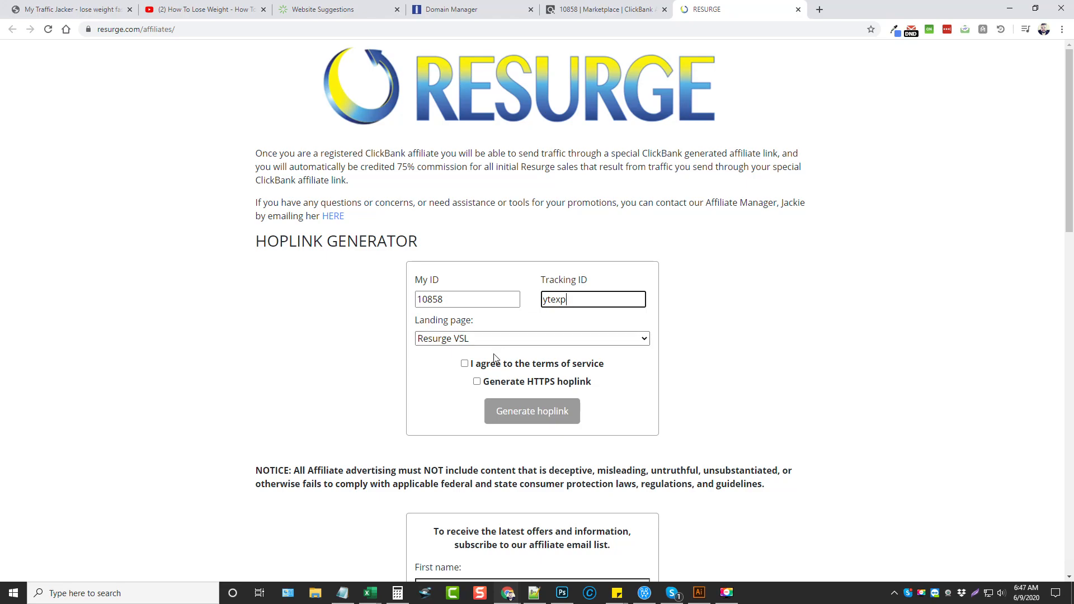
pyautogui.scroll(-3)
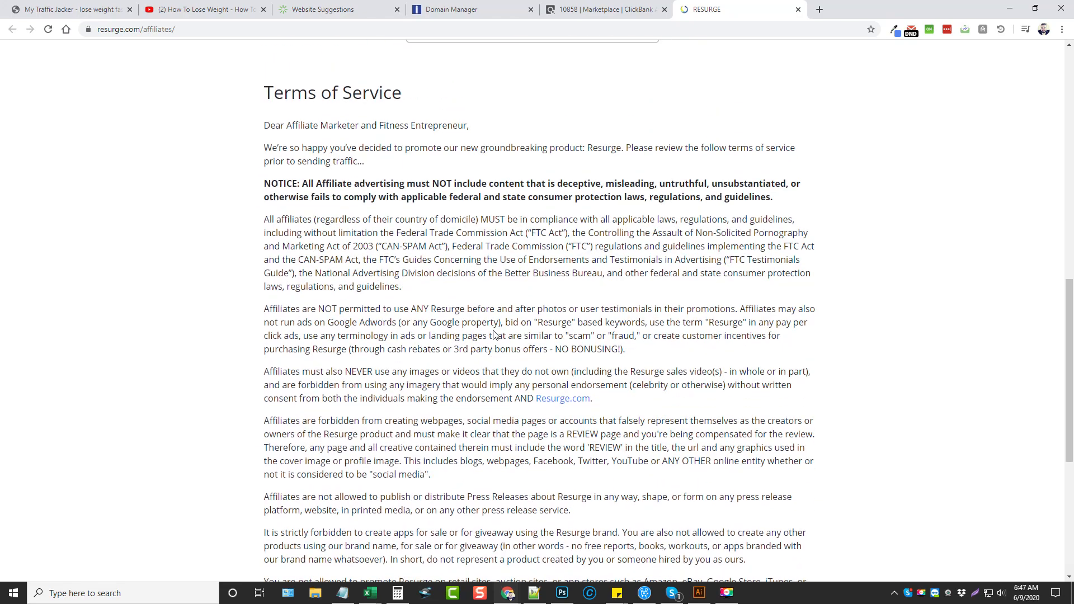
pyautogui.scroll(3)
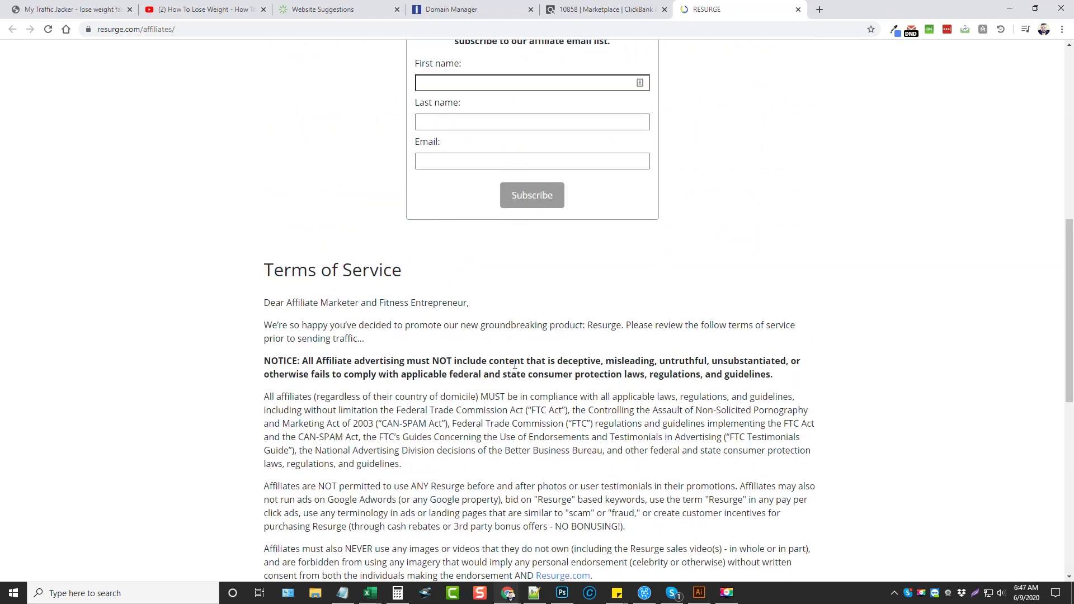
pyautogui.scroll(3)
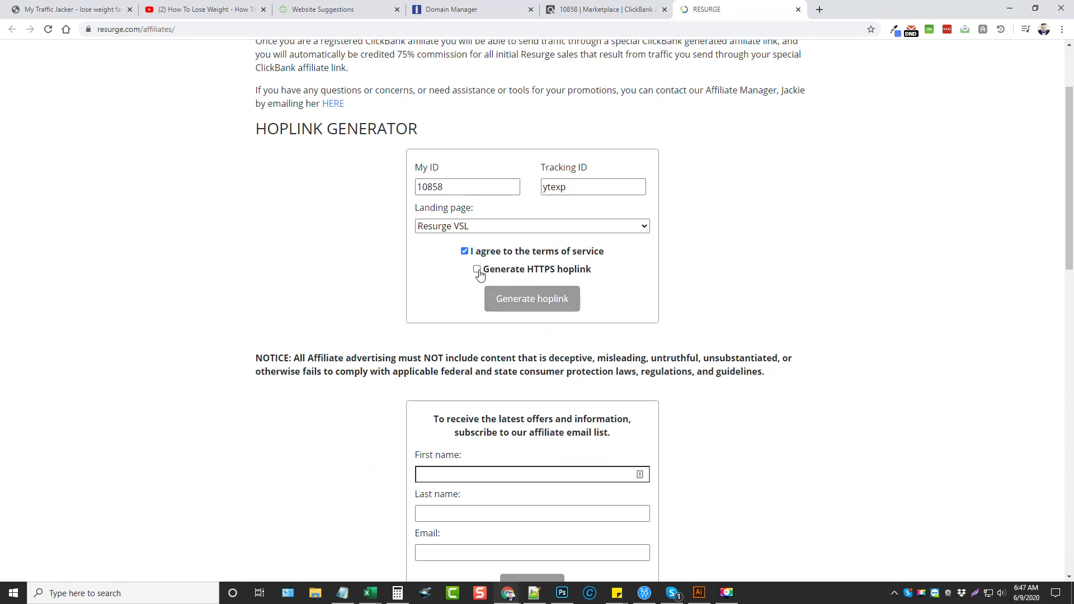
pyautogui.click(531, 299)
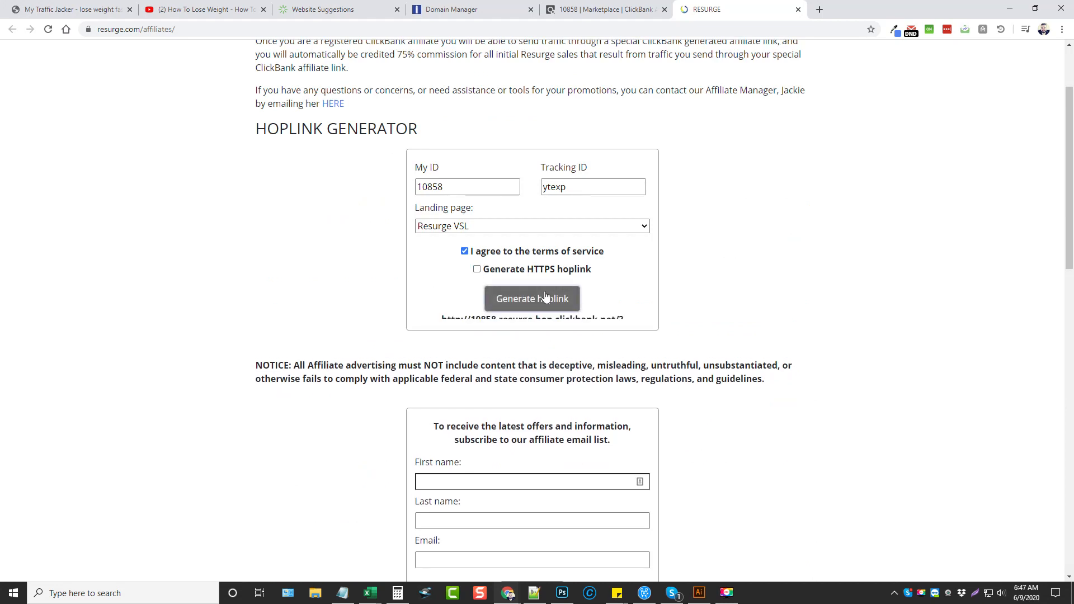
pyautogui.click(531, 299)
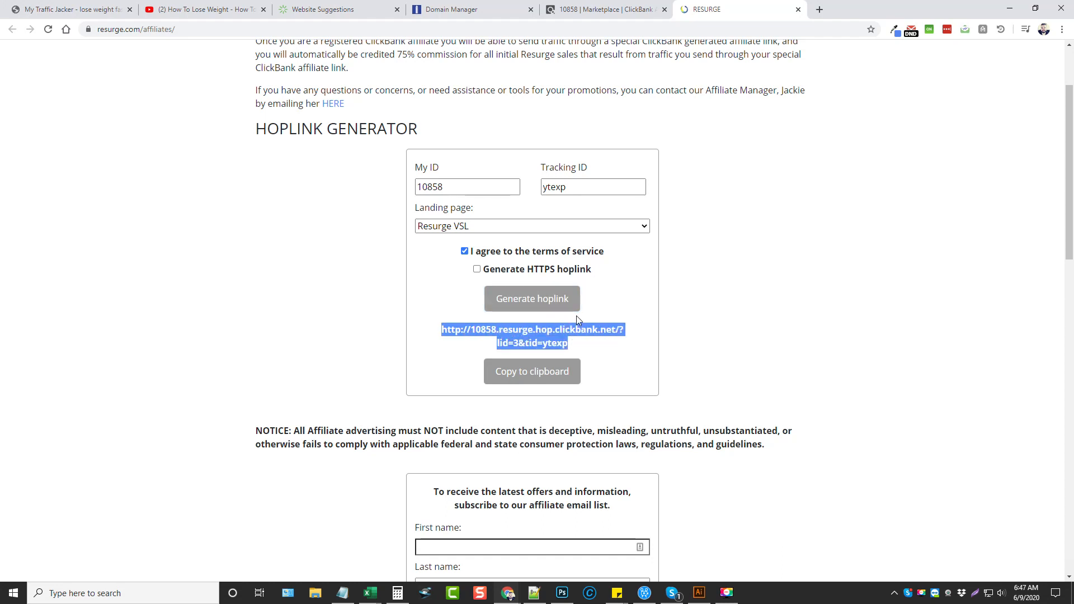
pyautogui.moveTo(568, 82)
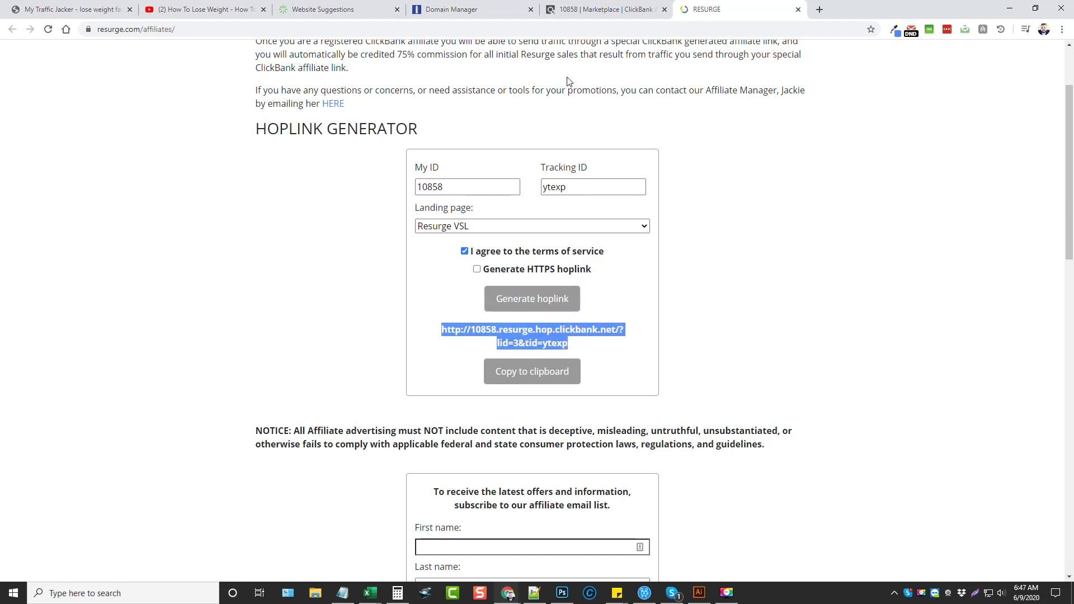
# Paste the Resurge hoplink as dropthefatnow.net's forwarding address in NameSilo
pyautogui.click(446, 9)
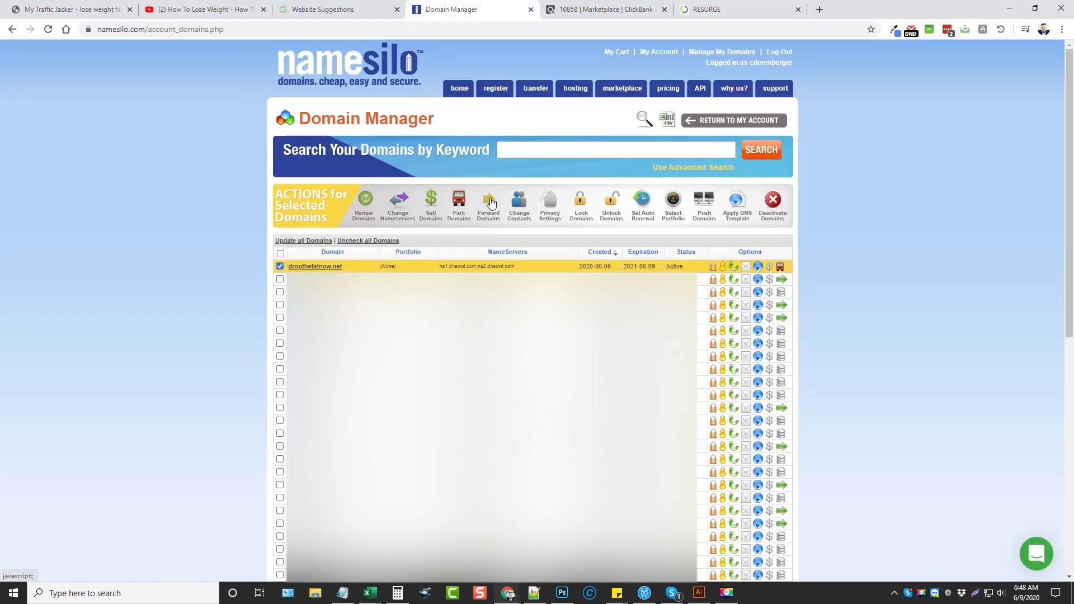
pyautogui.click(488, 205)
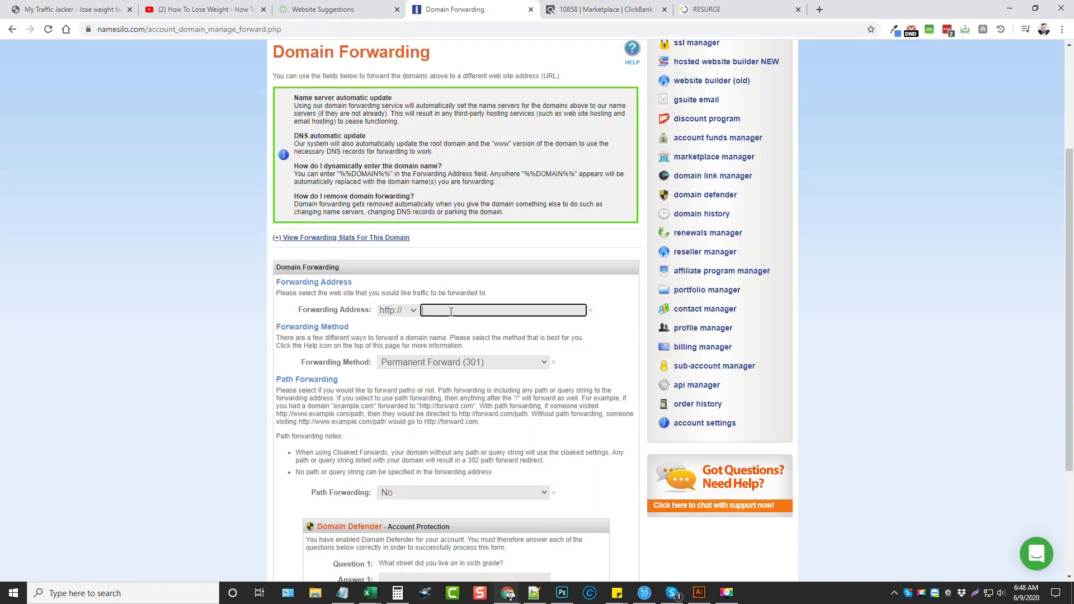
pyautogui.write('http://10858.resurge.hop.clickbank.net/?l')
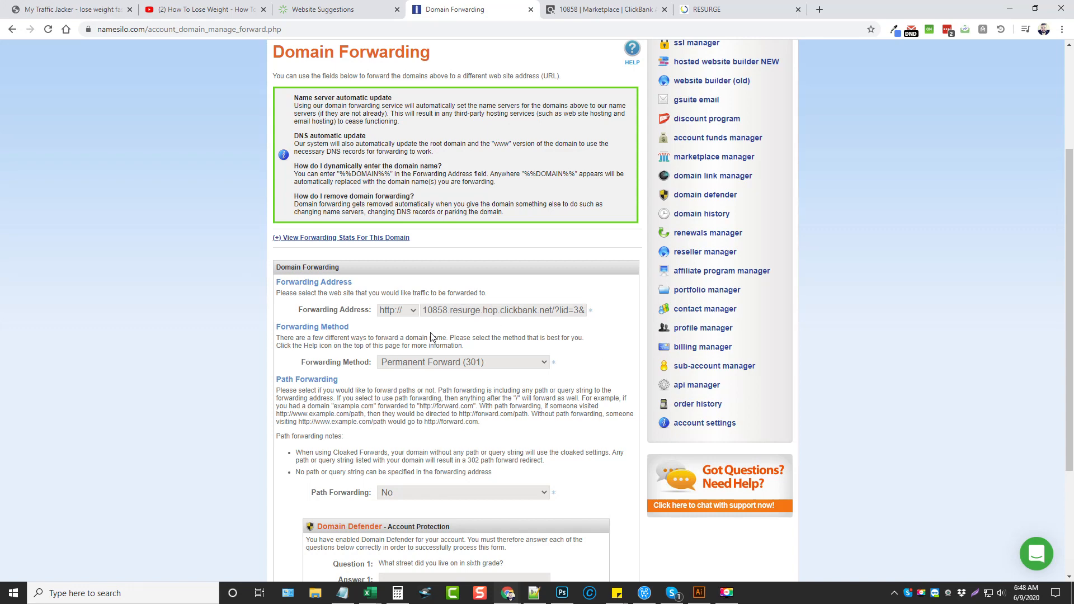
pyautogui.scroll(3)
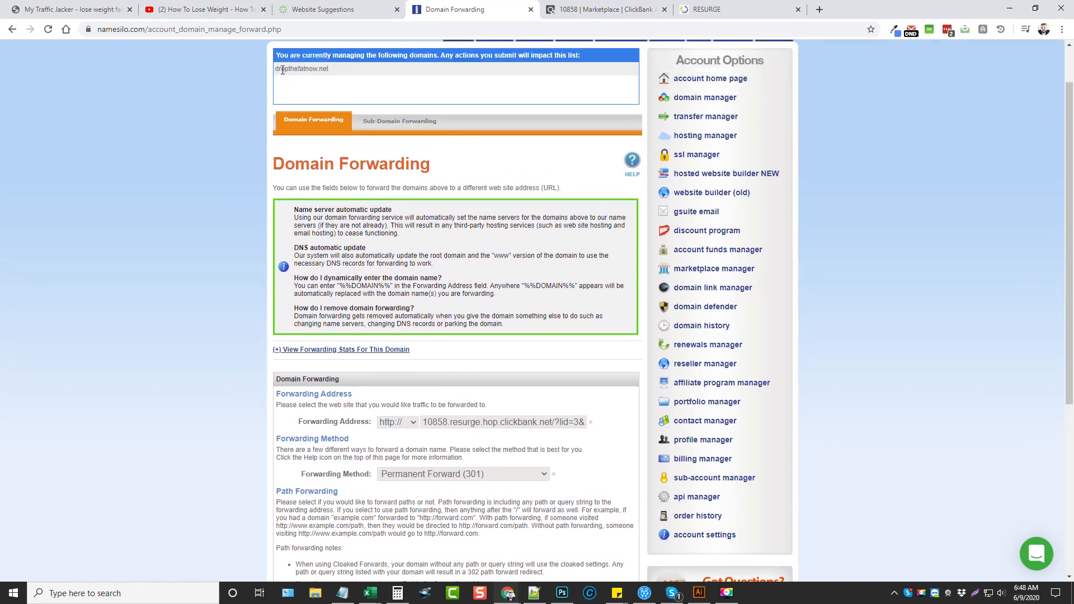
pyautogui.click(205, 9)
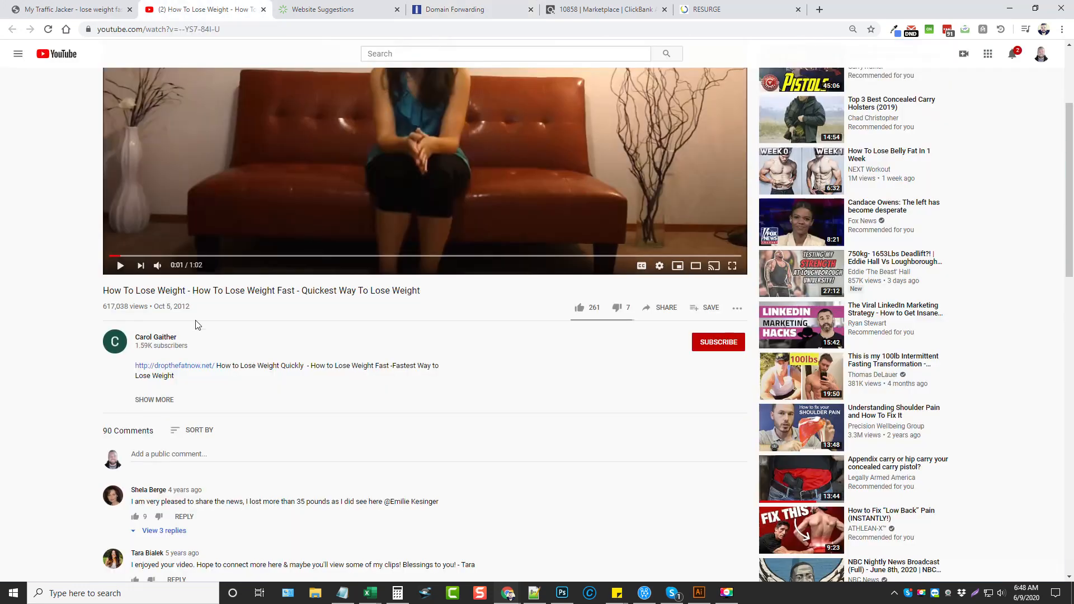
pyautogui.moveTo(202, 370)
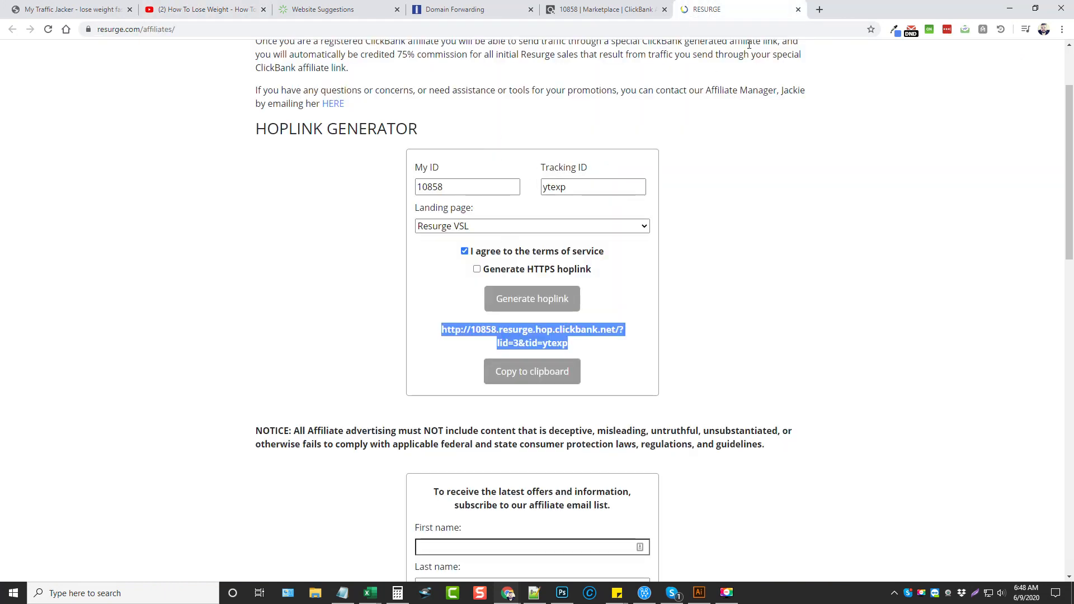
# Confirm the hoplink loads the Resurge sales page, then close both Resurge tabs
pyautogui.rightClick(531, 336)
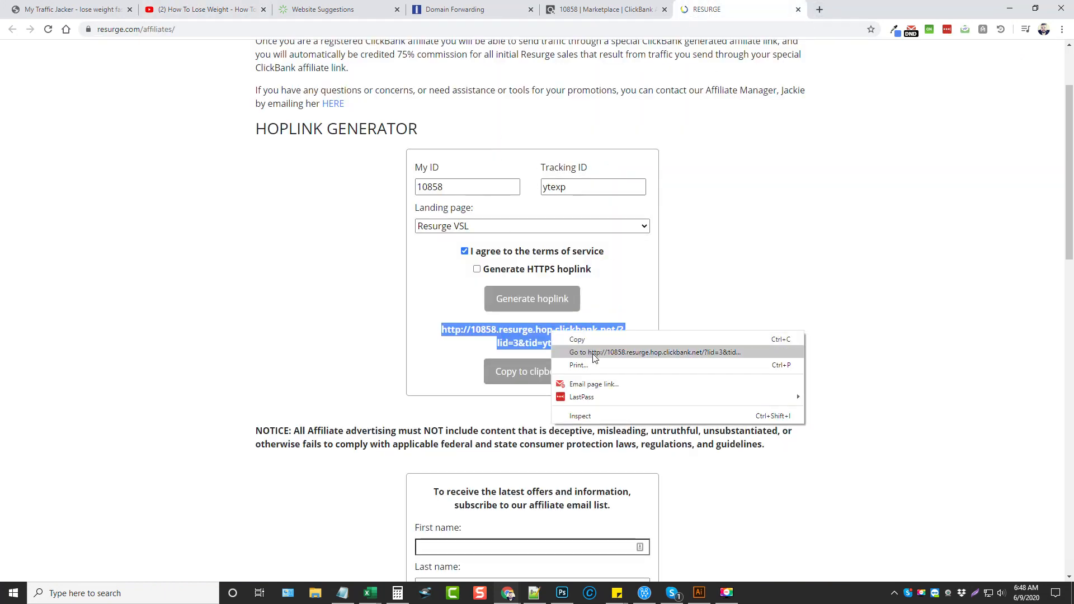
pyautogui.click(653, 351)
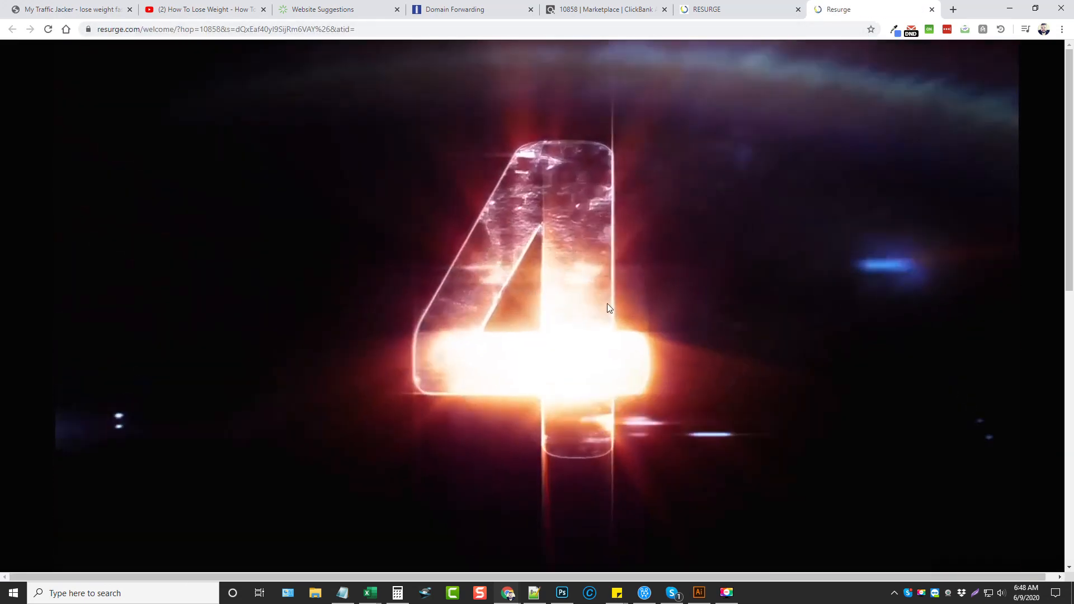
pyautogui.click(931, 9)
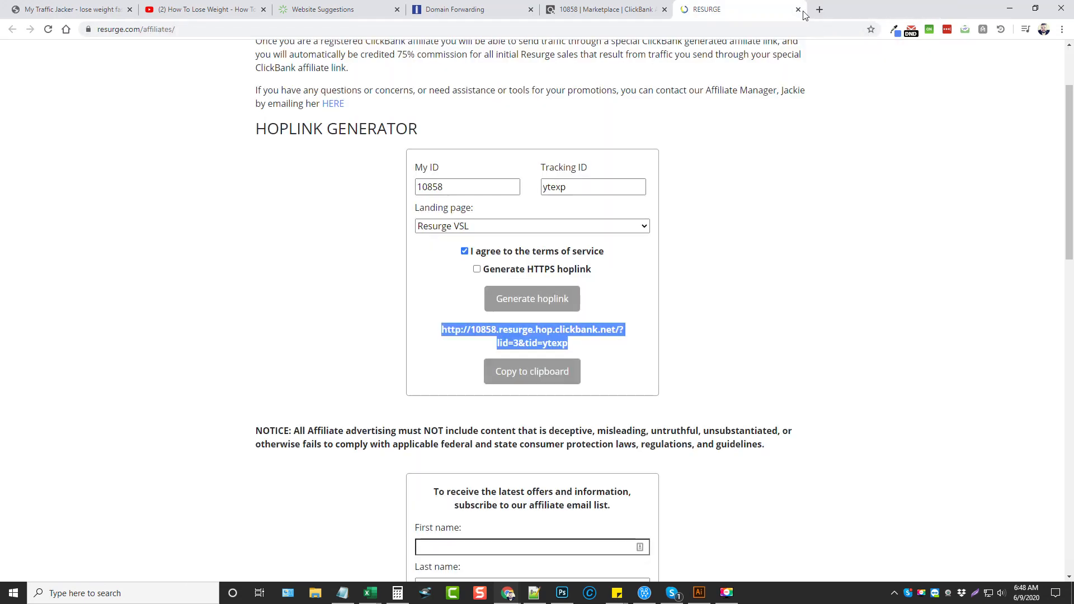
pyautogui.click(796, 9)
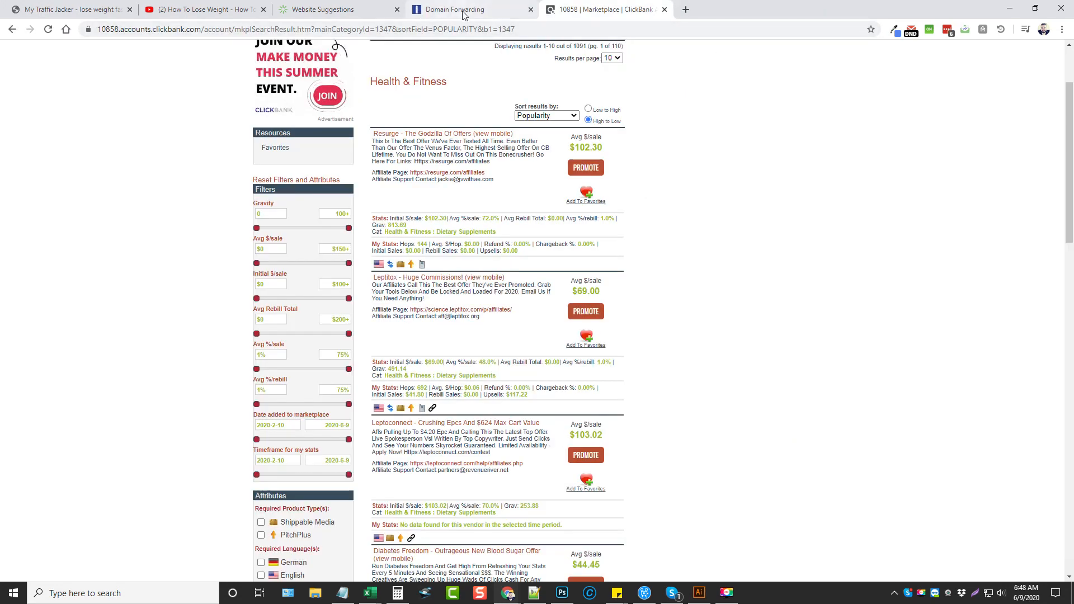
pyautogui.click(455, 9)
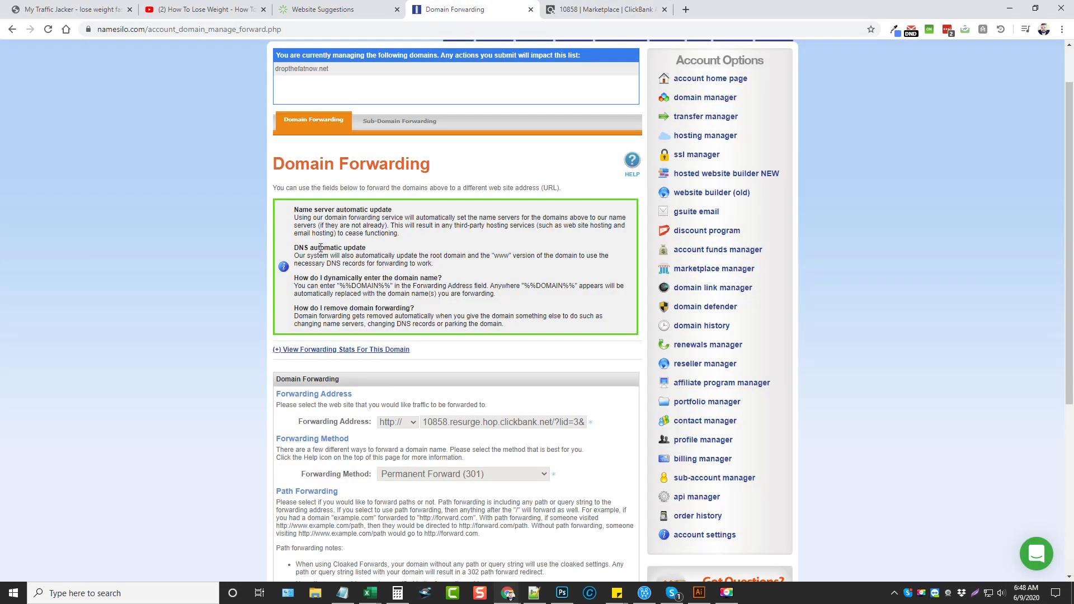
pyautogui.click(204, 10)
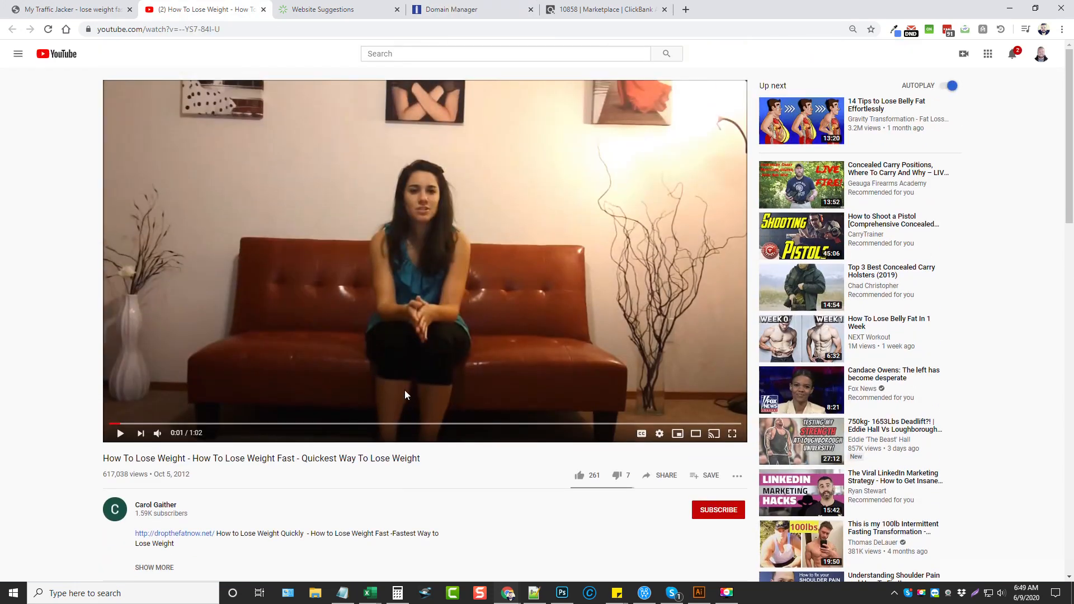
pyautogui.moveTo(415, 192)
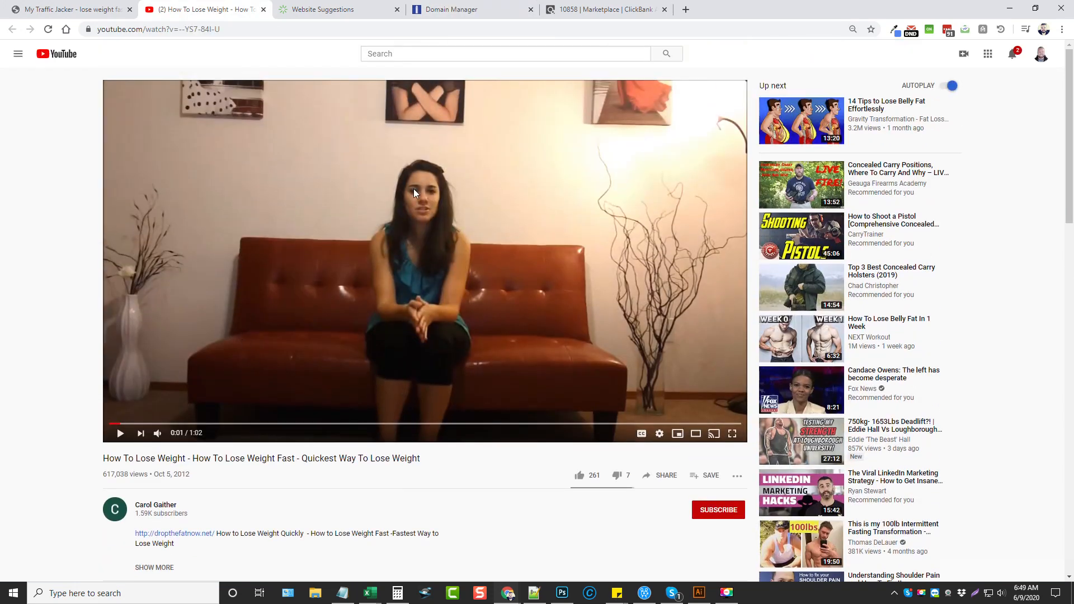
pyautogui.moveTo(62, 280)
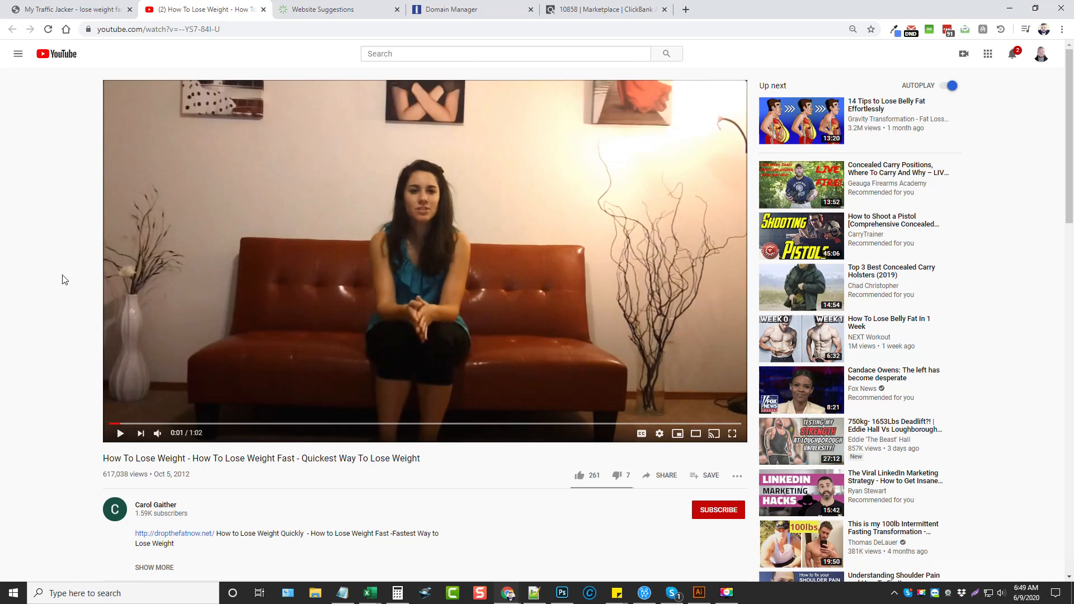
# Scroll to the video description and highlight the dropthefatnow.net link text
pyautogui.scroll(-3)
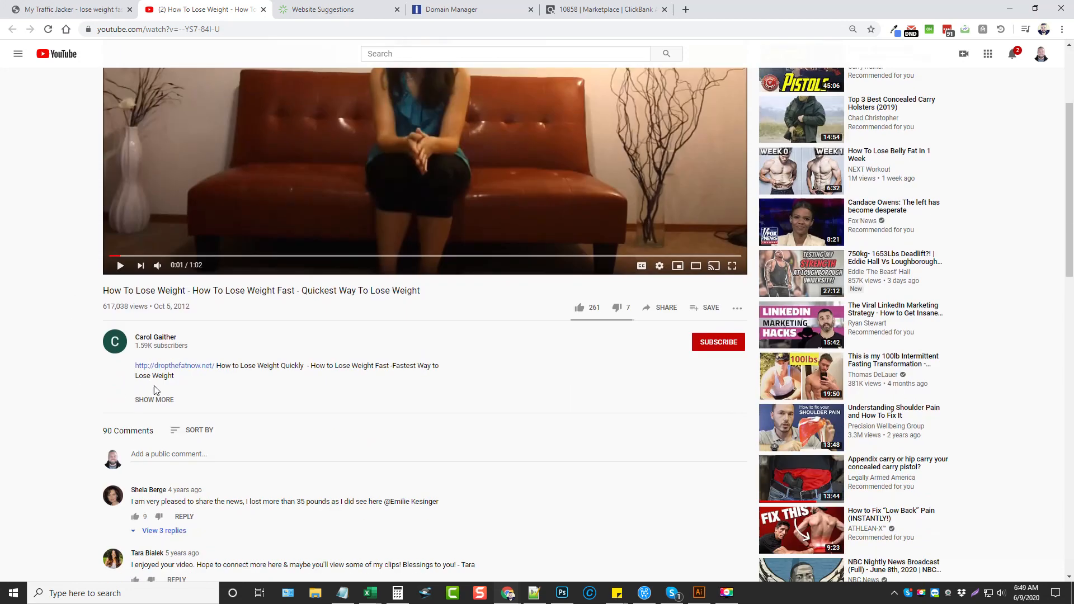
pyautogui.moveTo(243, 370)
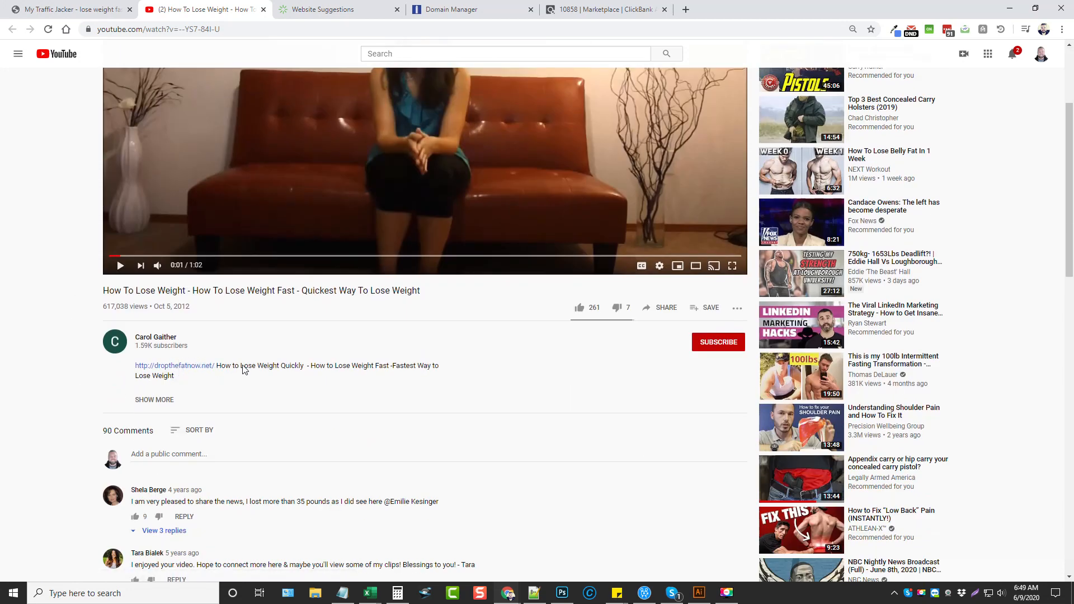
pyautogui.moveTo(370, 358)
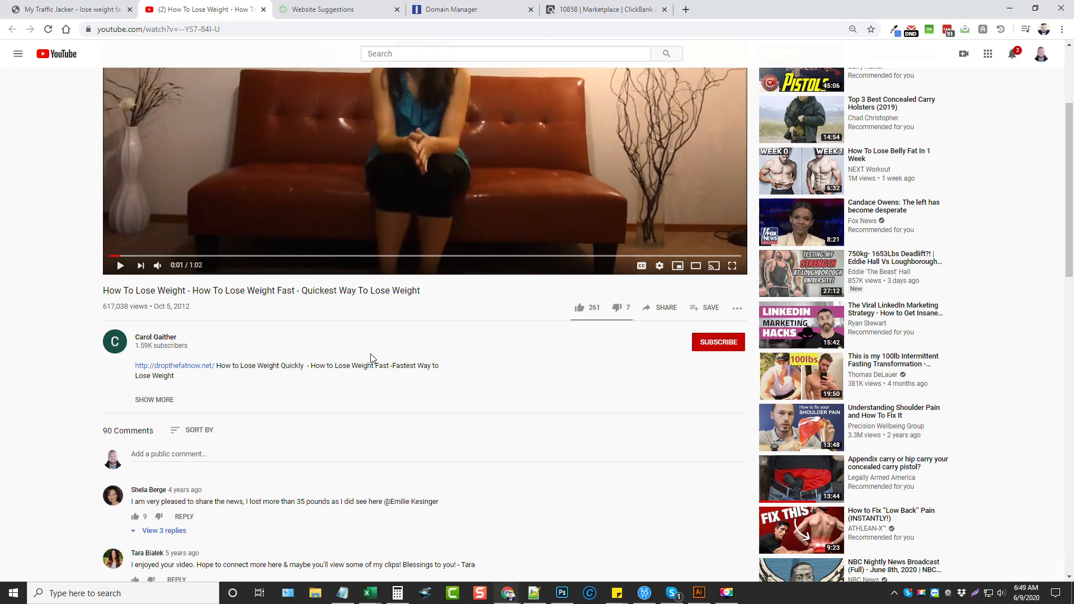
pyautogui.moveTo(372, 378)
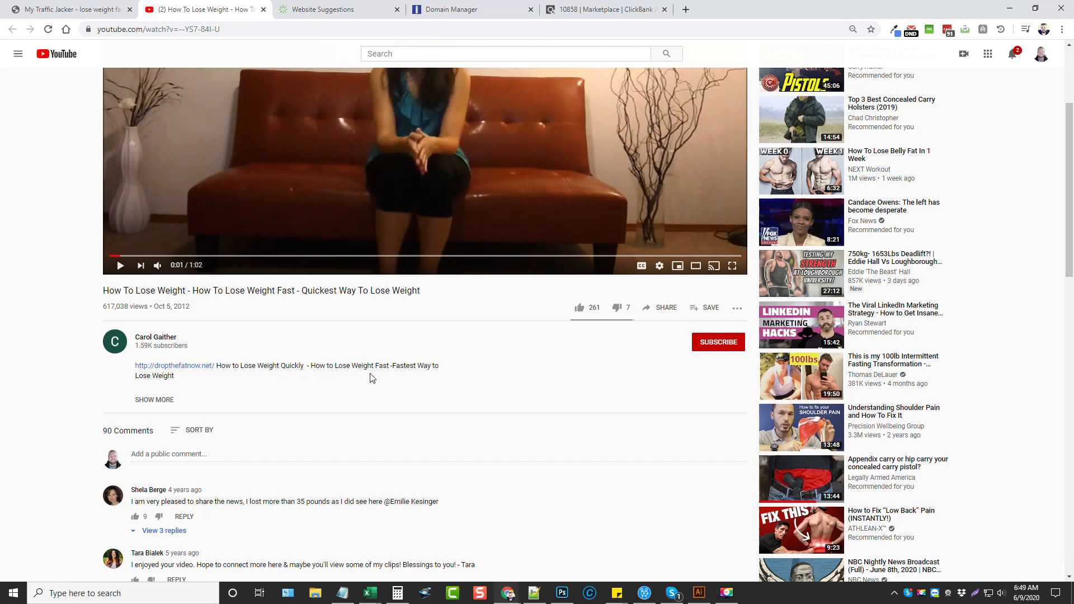
pyautogui.moveTo(254, 385)
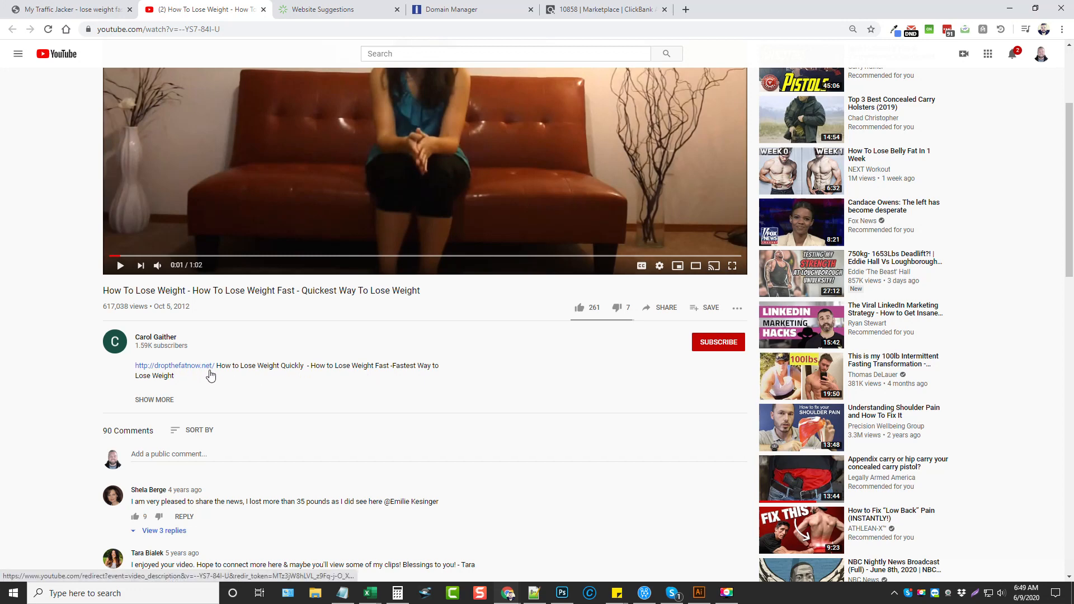
pyautogui.doubleClick(174, 366)
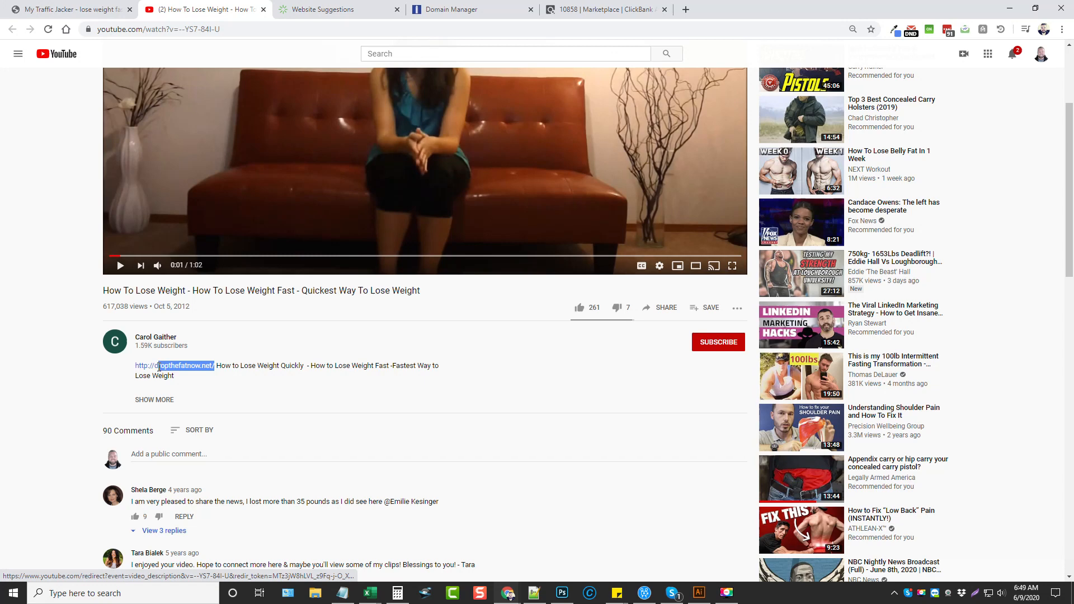
pyautogui.moveTo(235, 337)
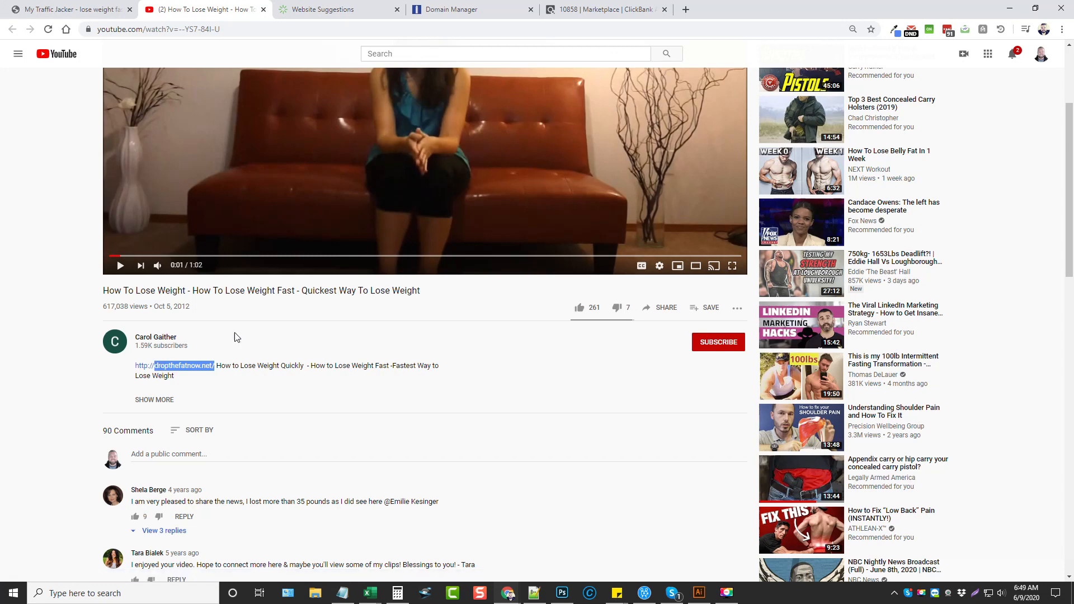
pyautogui.moveTo(305, 333)
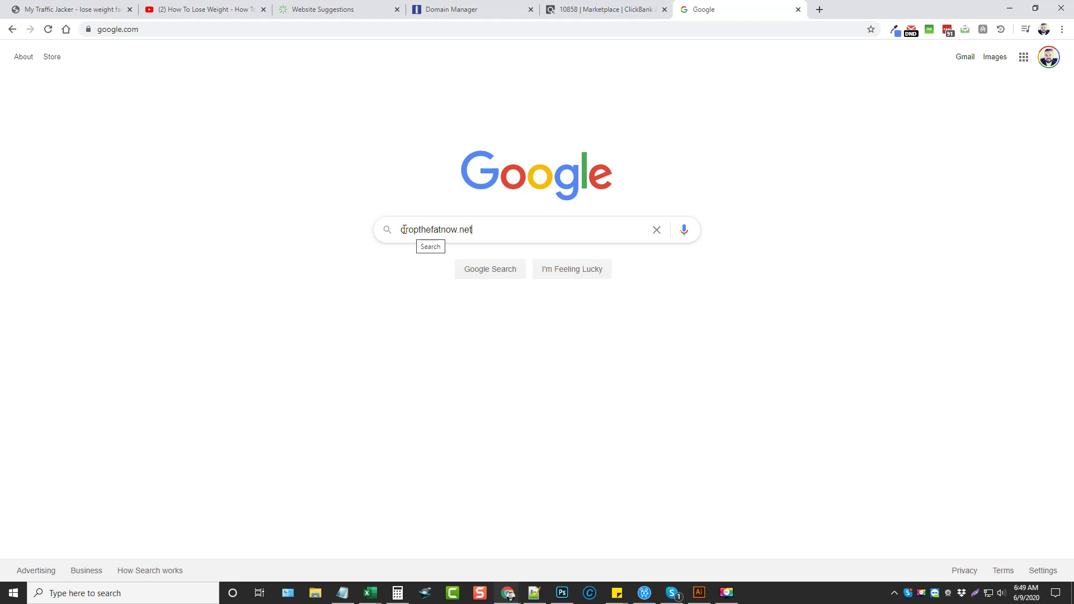
# Search Google for "dropthefatnow.net" and open the Catrina Cole YouTube channel result
pyautogui.write('"')
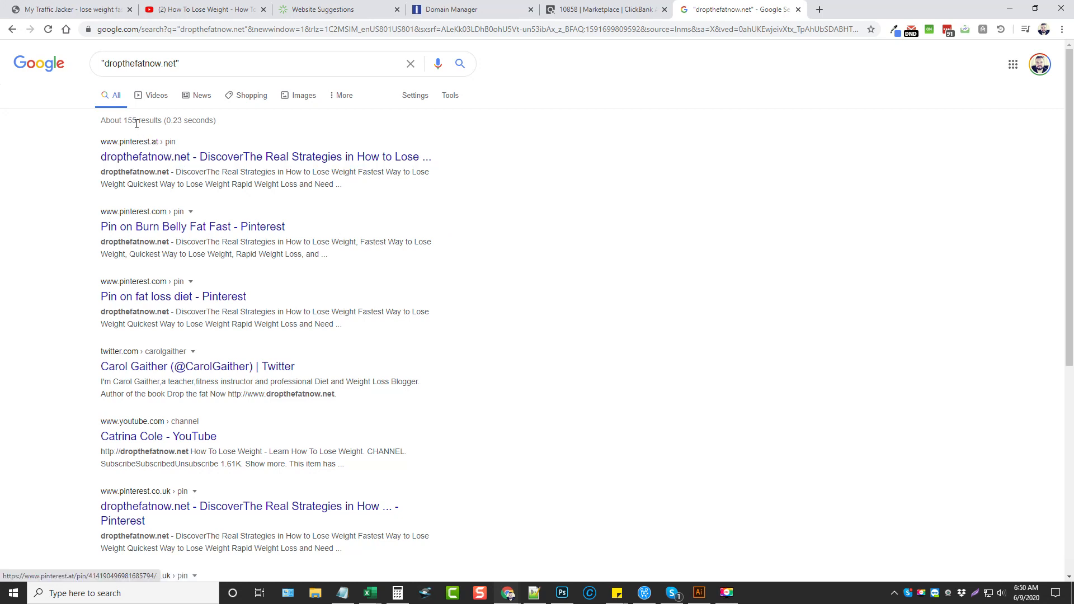
pyautogui.moveTo(592, 150)
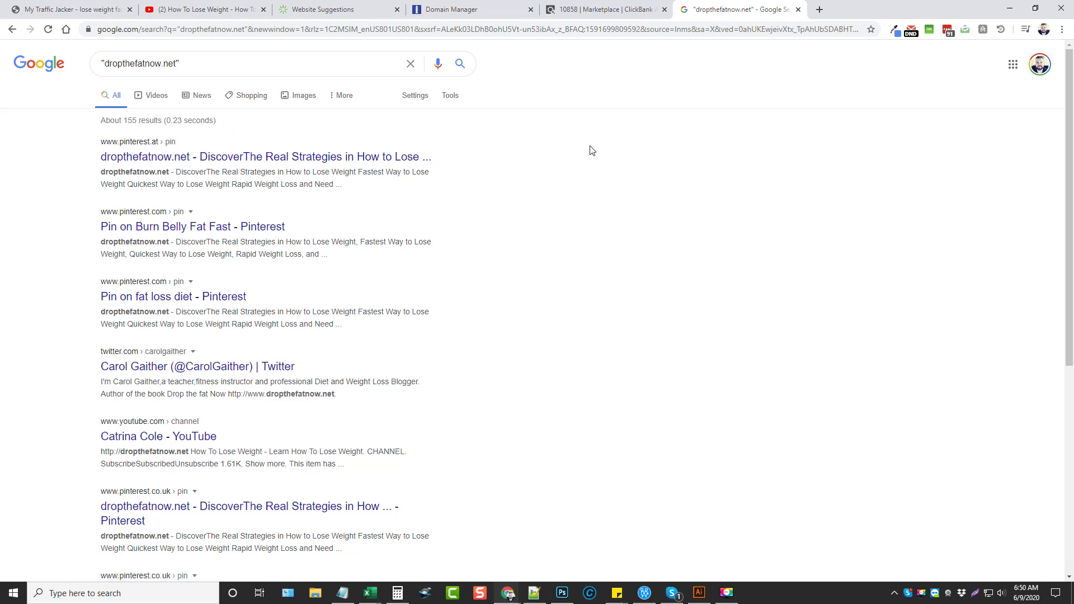
pyautogui.moveTo(586, 265)
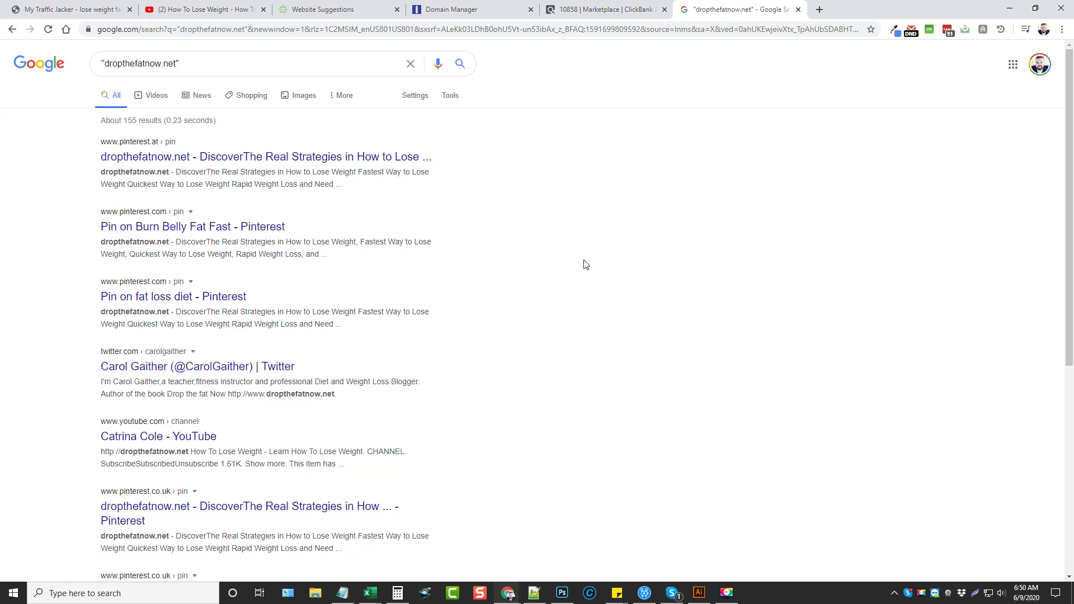
pyautogui.moveTo(548, 297)
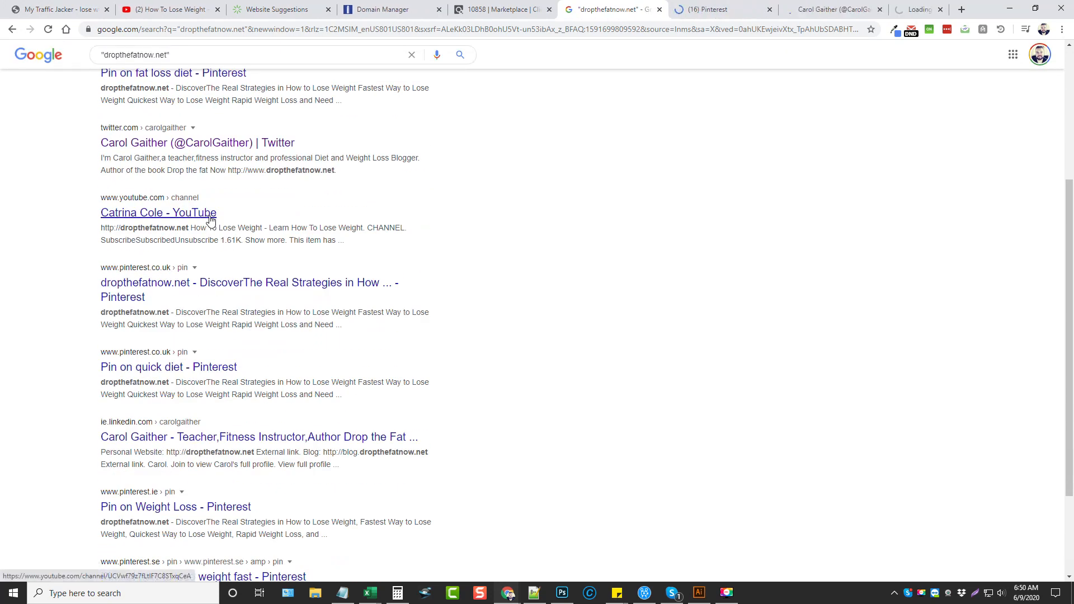
pyautogui.click(158, 212)
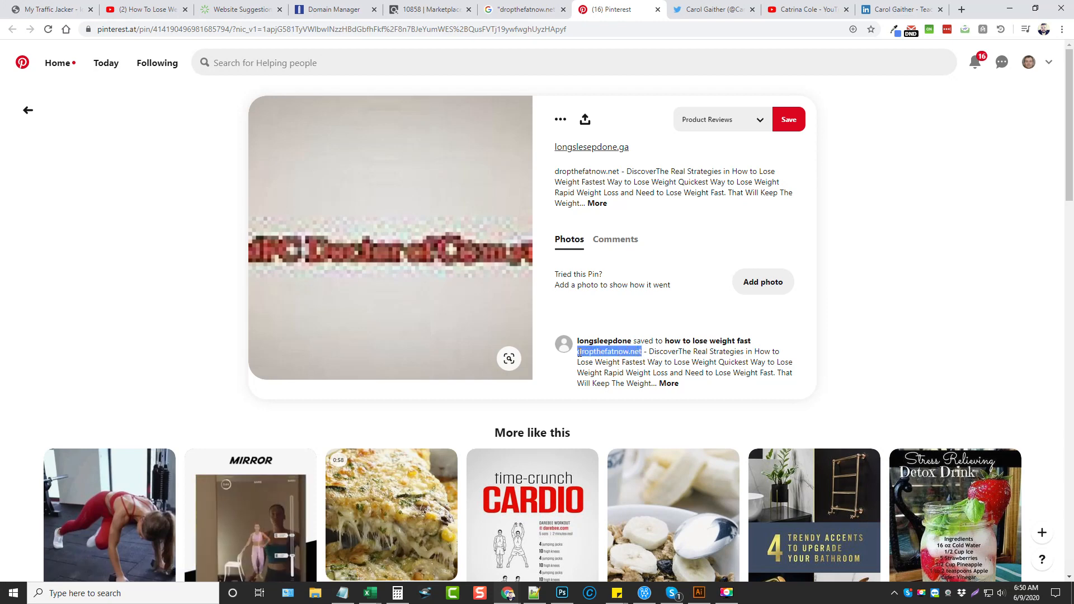
pyautogui.click(712, 9)
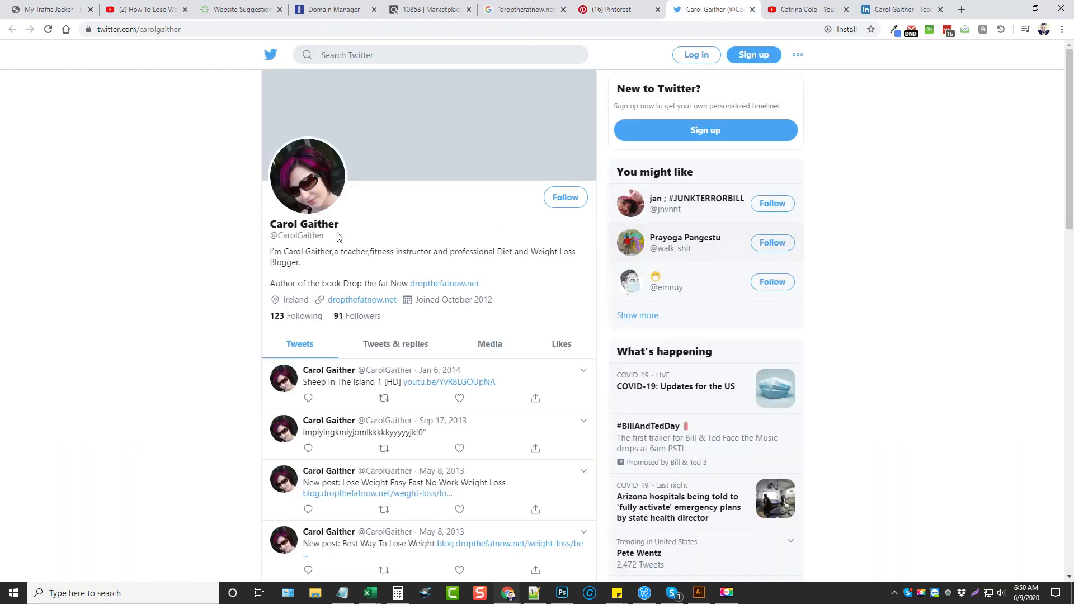
pyautogui.moveTo(443, 283)
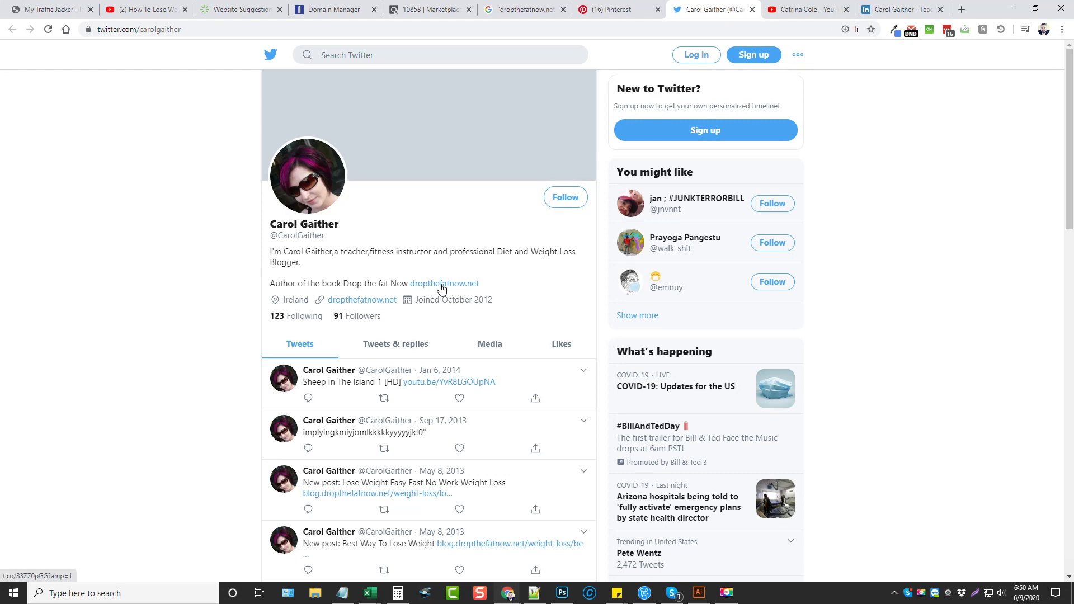
pyautogui.click(804, 9)
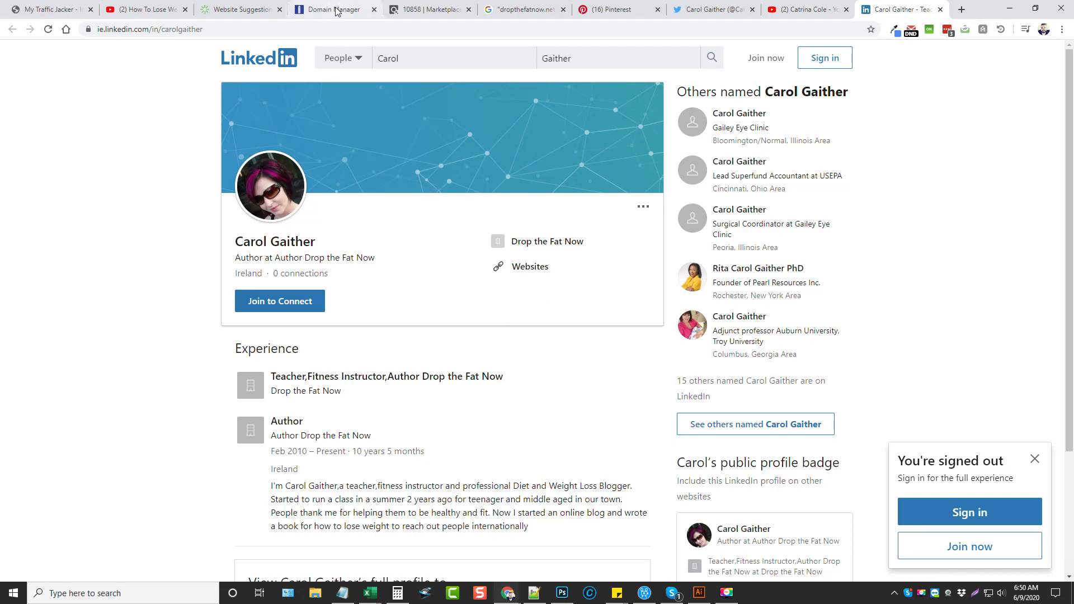
pyautogui.click(143, 9)
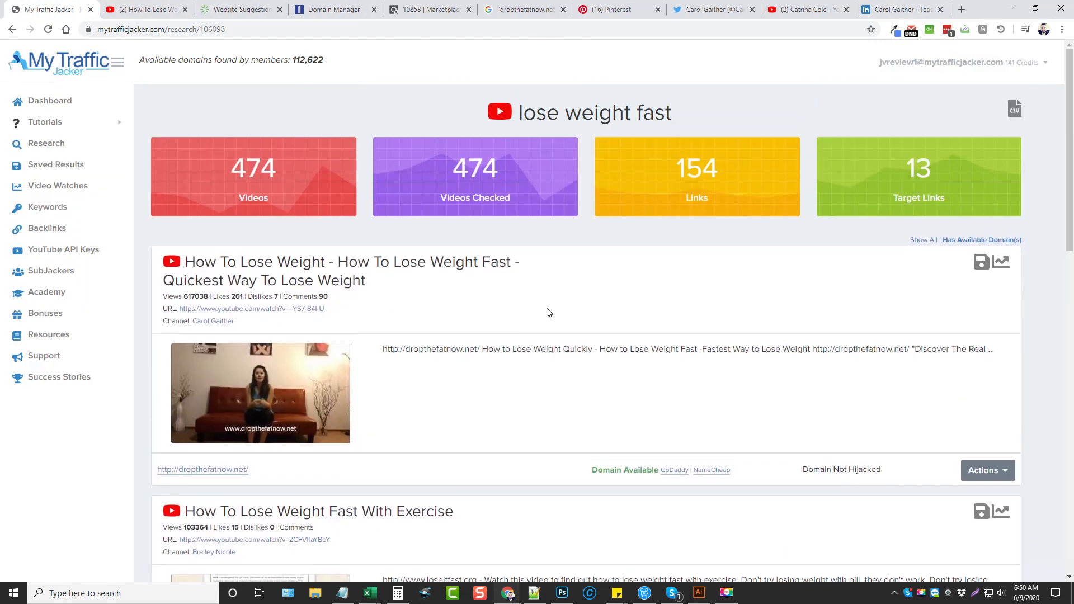
pyautogui.moveTo(542, 290)
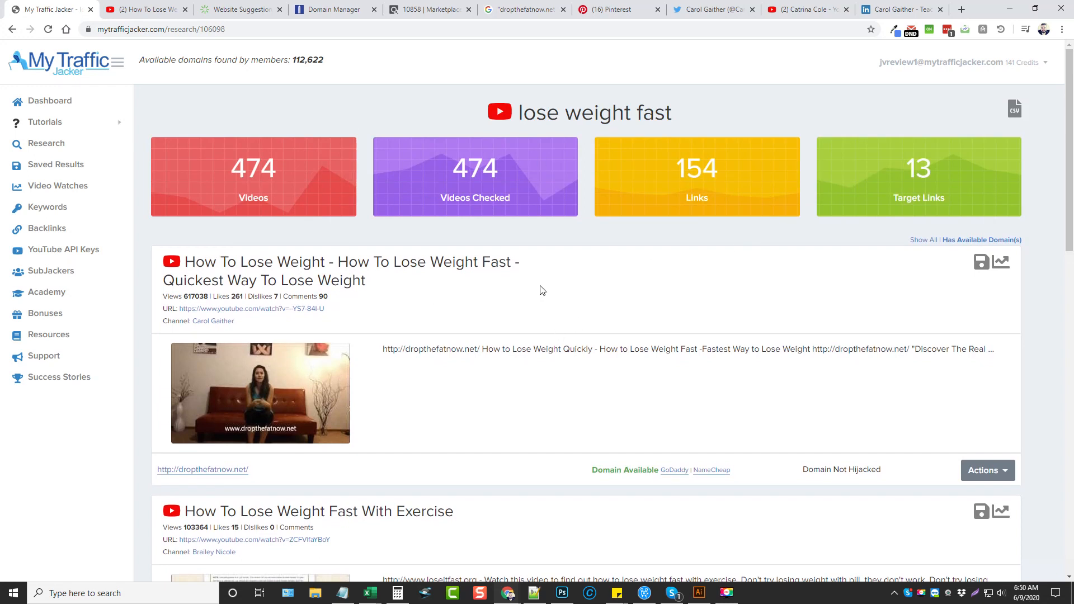
pyautogui.moveTo(527, 396)
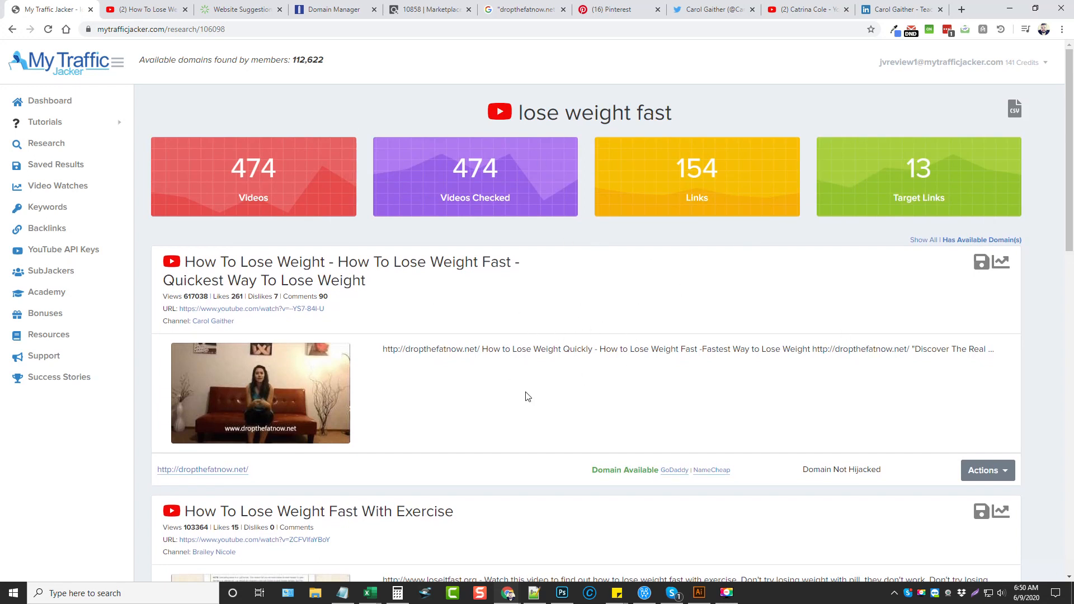
pyautogui.moveTo(452, 338)
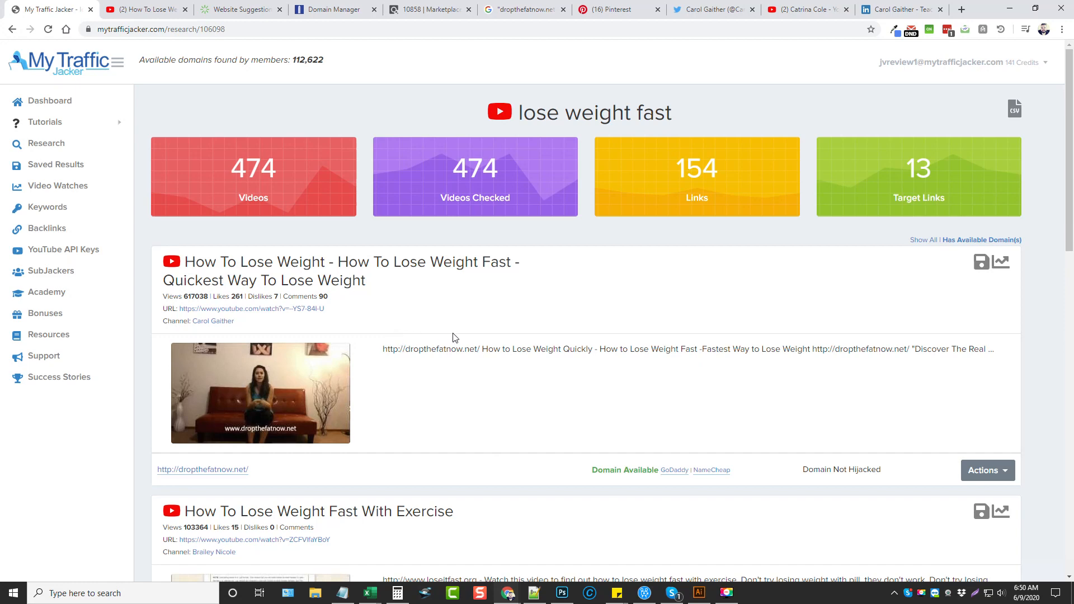
pyautogui.moveTo(260, 246)
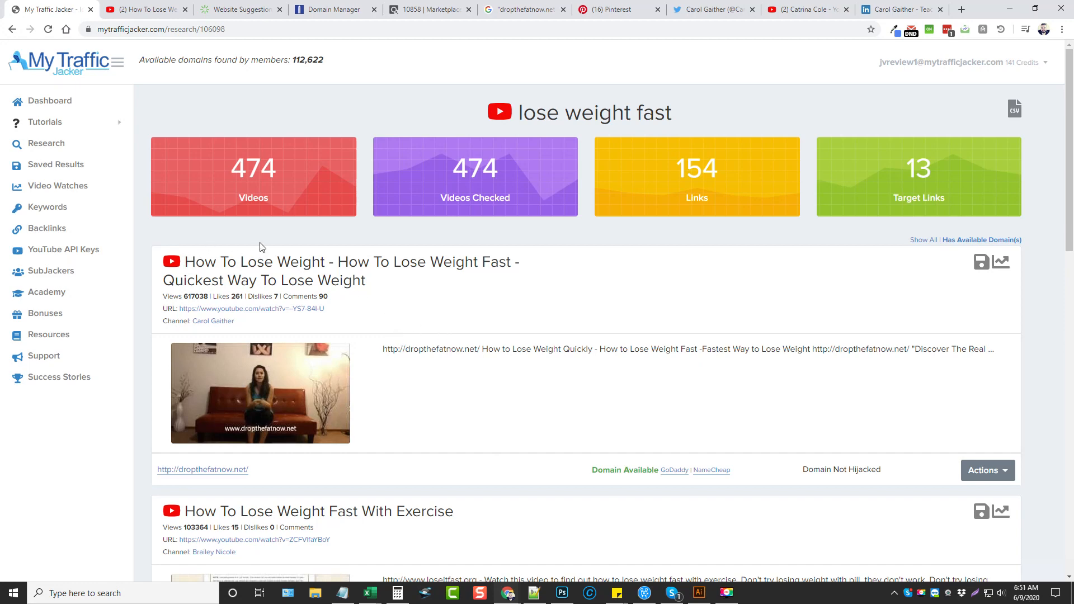
pyautogui.moveTo(439, 286)
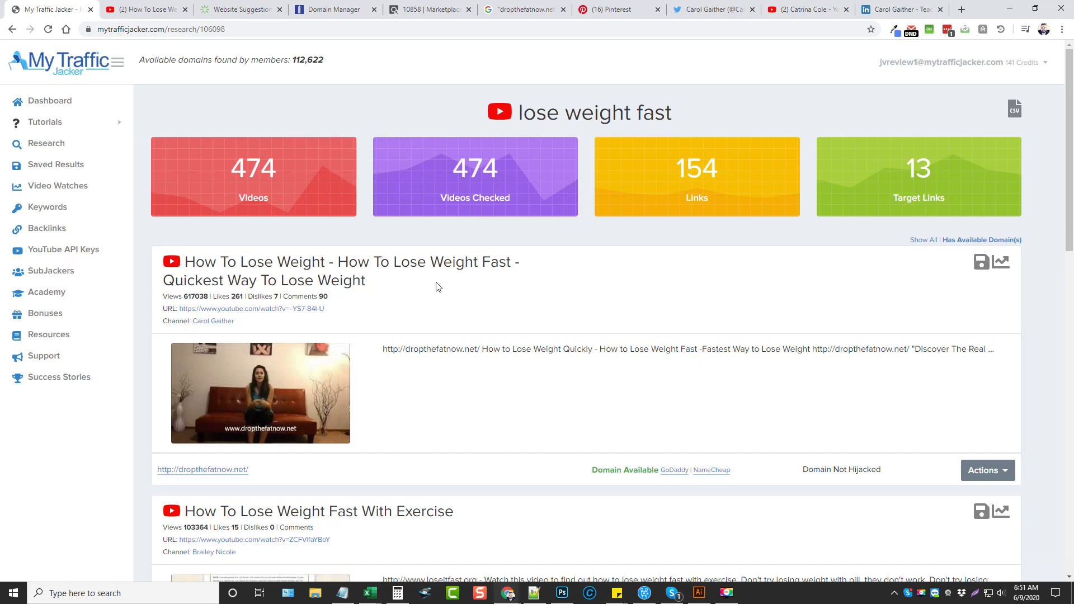
pyautogui.moveTo(498, 351)
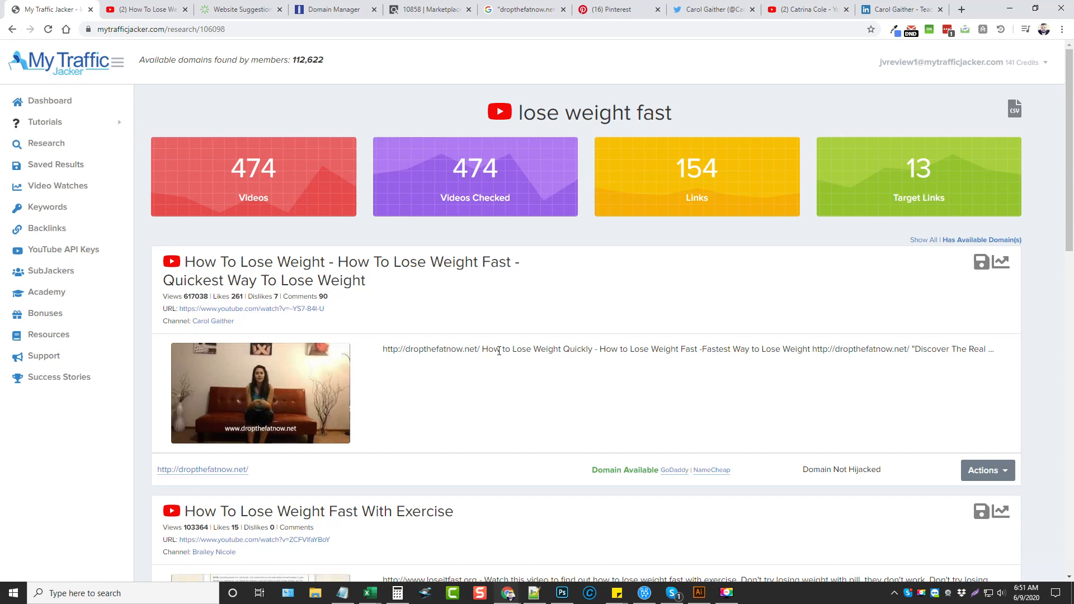
pyautogui.moveTo(536, 395)
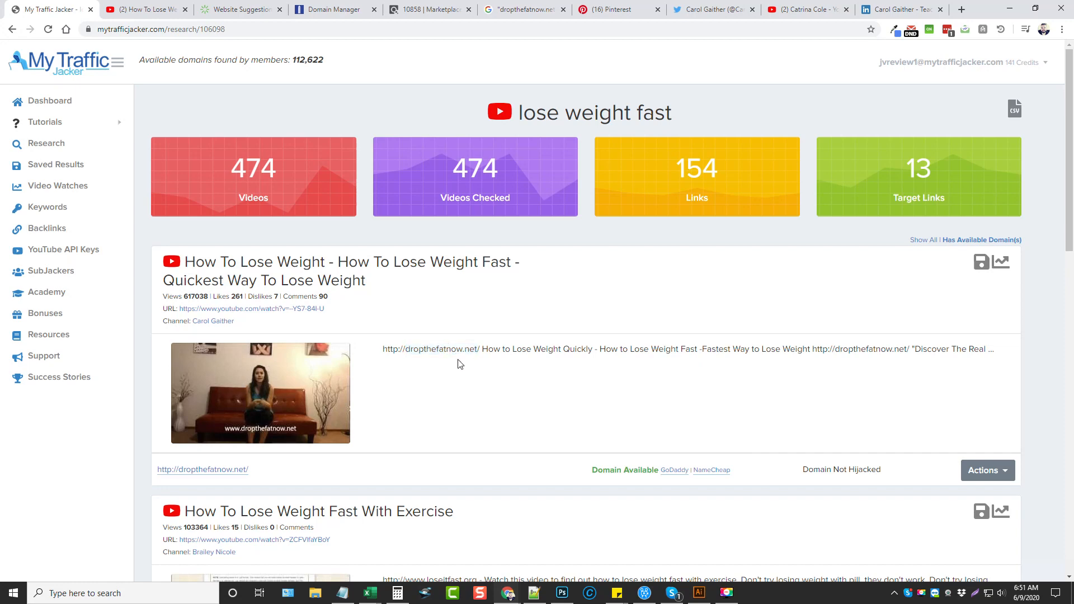
pyautogui.moveTo(459, 370)
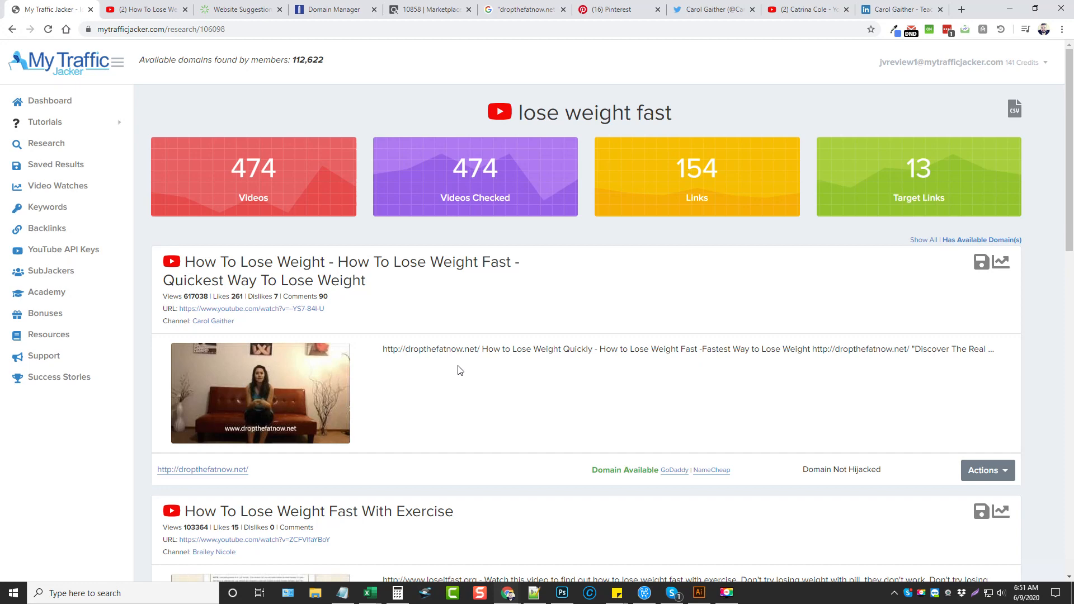
pyautogui.moveTo(446, 330)
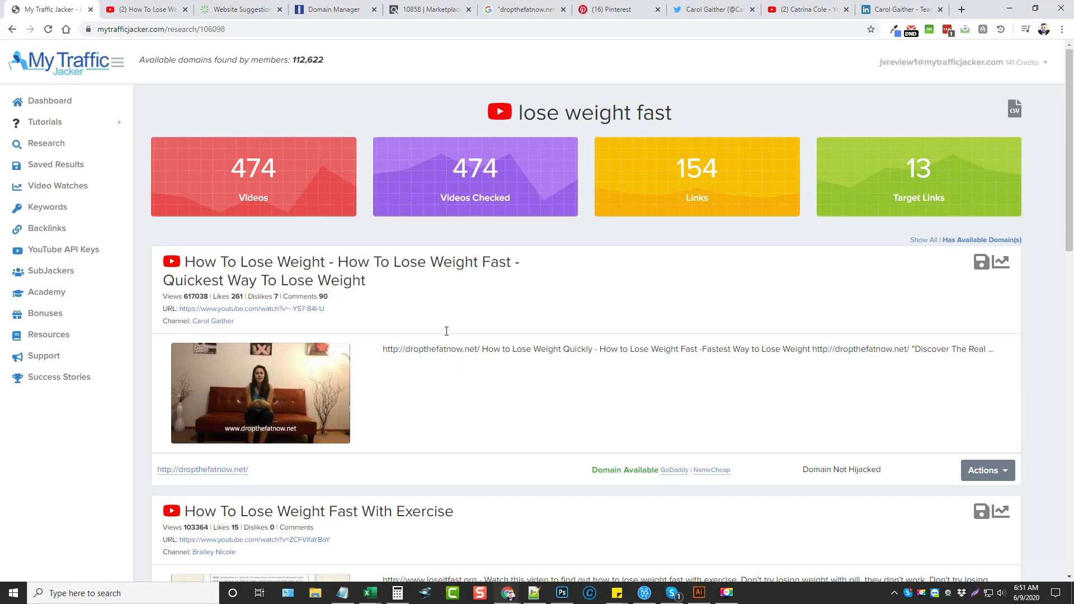
pyautogui.moveTo(106, 438)
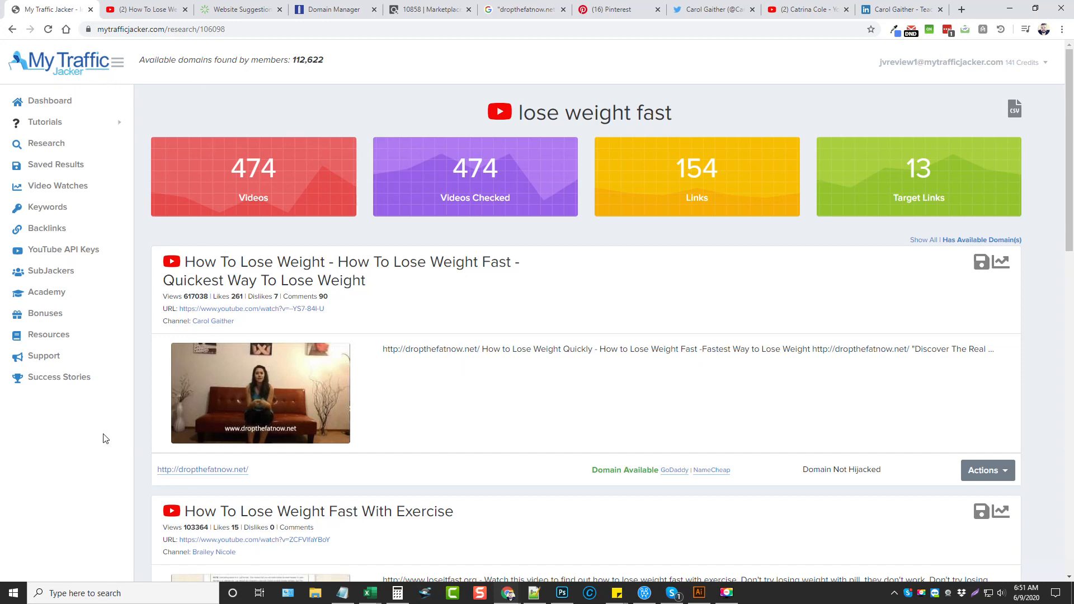
pyautogui.moveTo(213, 89)
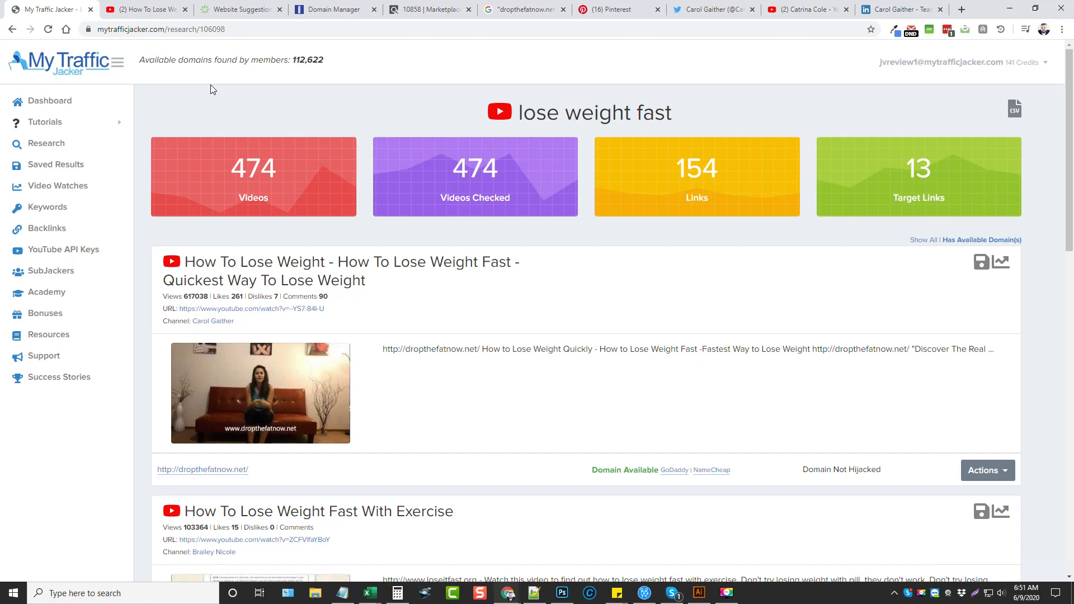
pyautogui.moveTo(222, 109)
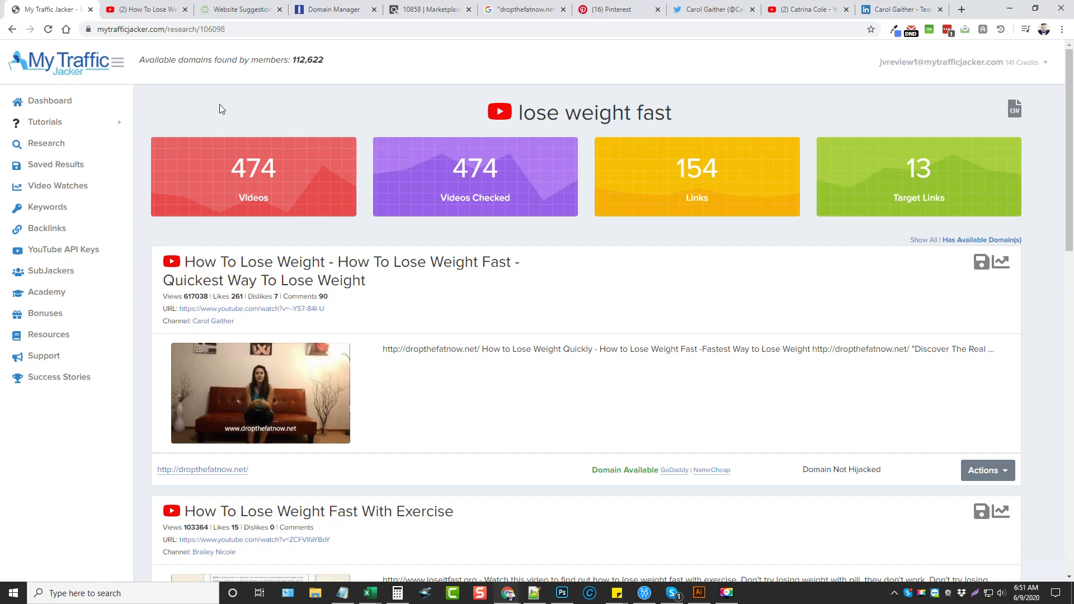
pyautogui.moveTo(82, 267)
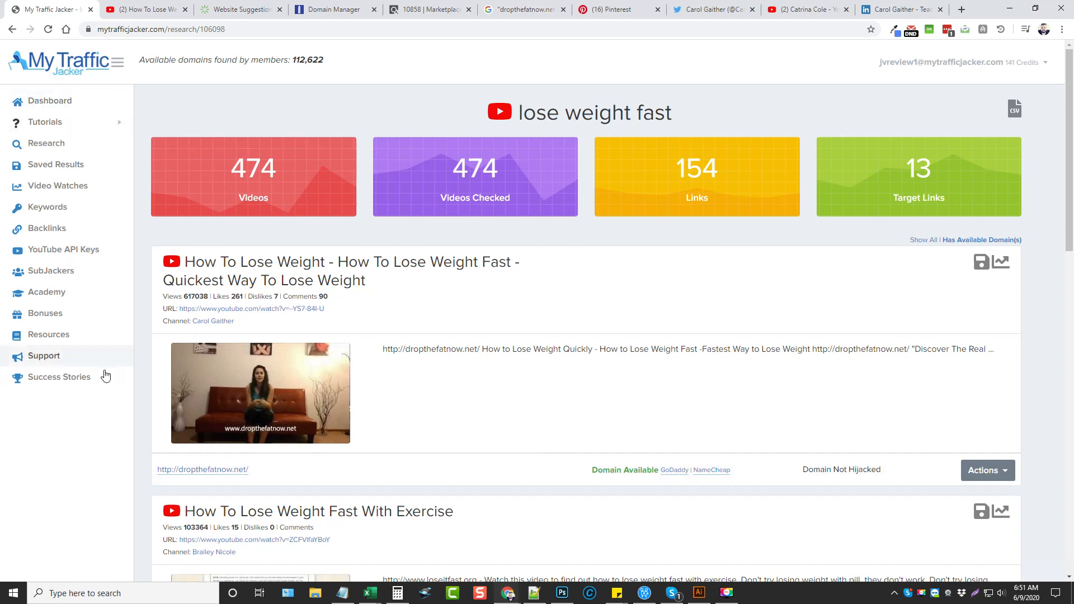
pyautogui.moveTo(561, 343)
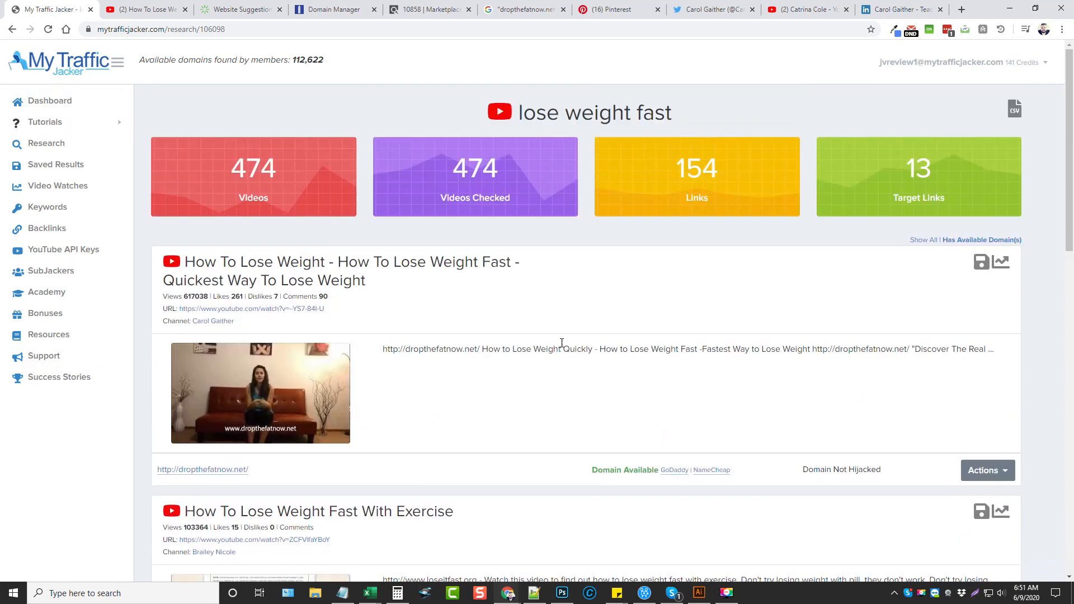
pyautogui.moveTo(587, 181)
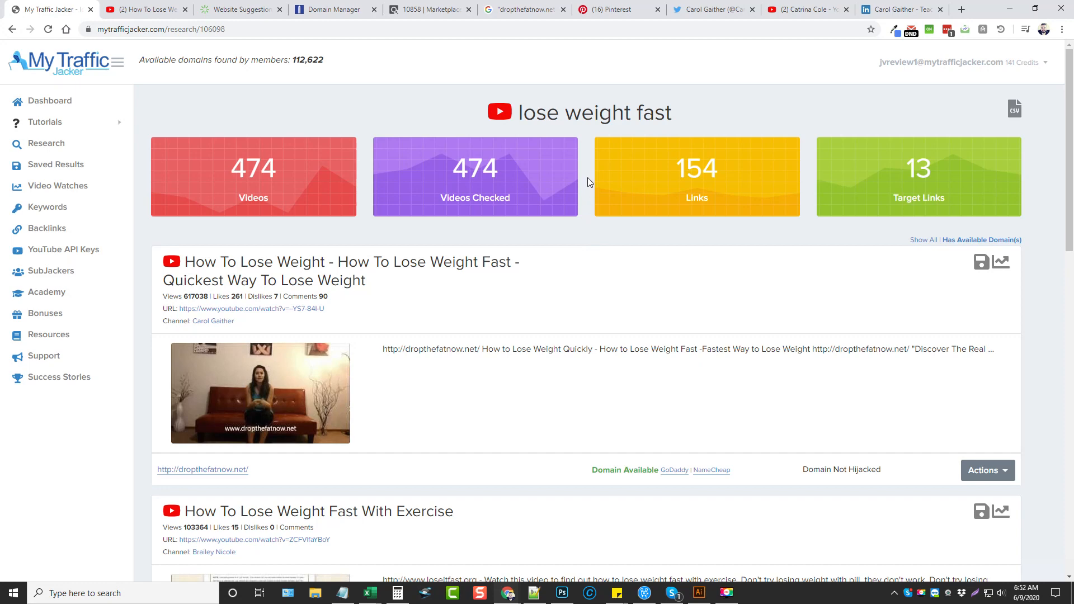